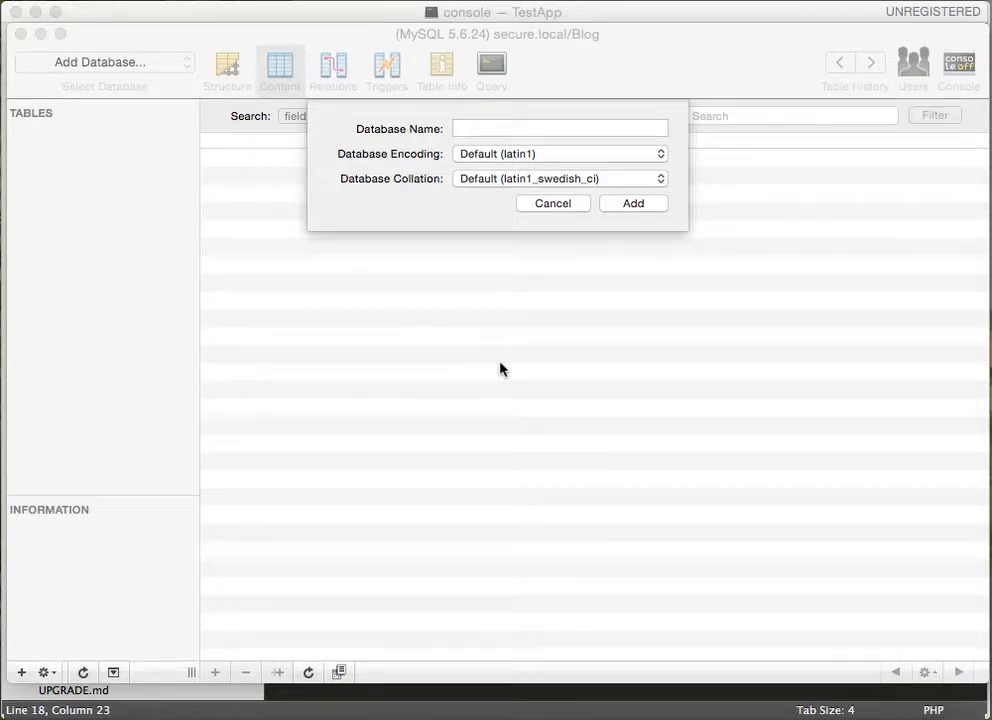
# Name the new database SimpleBlog and choose UTF-8 Unicode as its encoding.
pyautogui.click(560, 128)
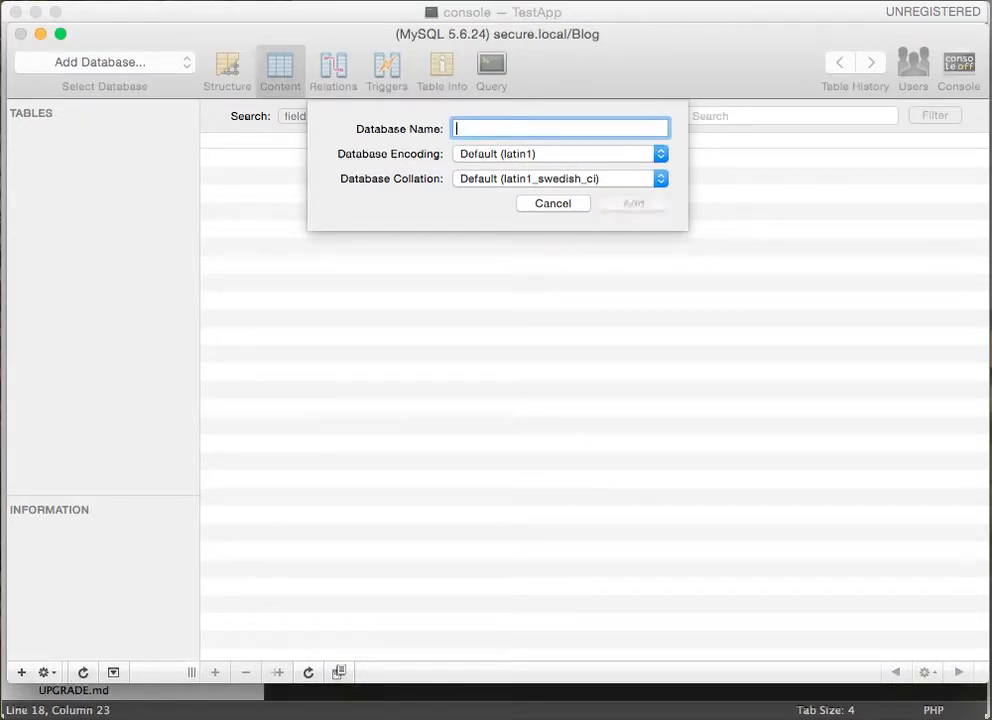
pyautogui.write('SimpleBlog')
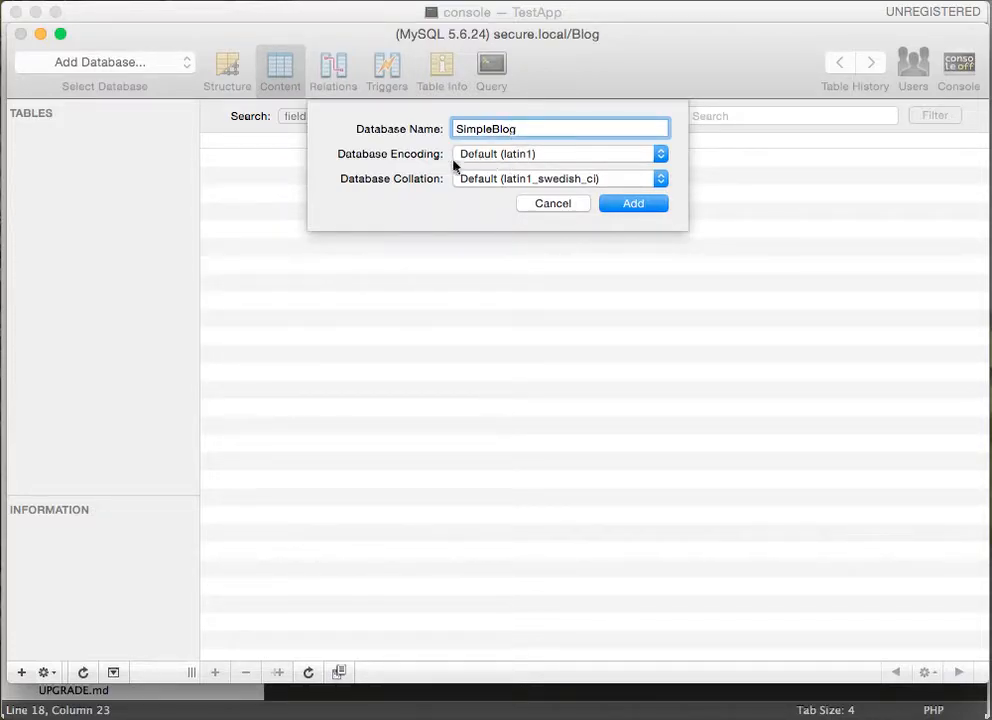
pyautogui.click(558, 152)
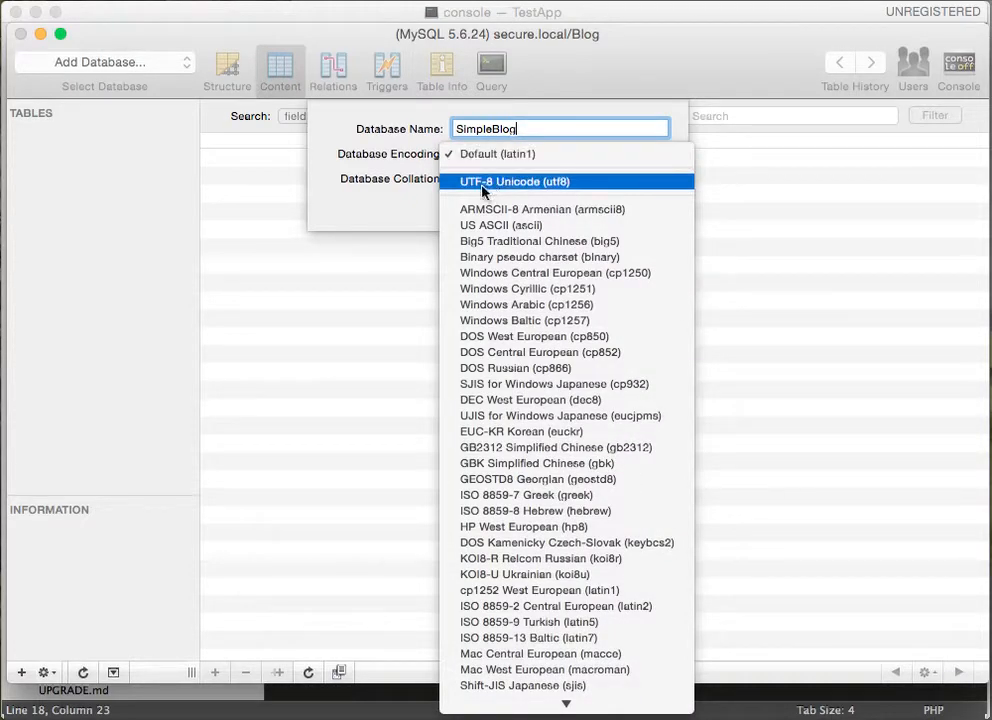
pyautogui.click(508, 180)
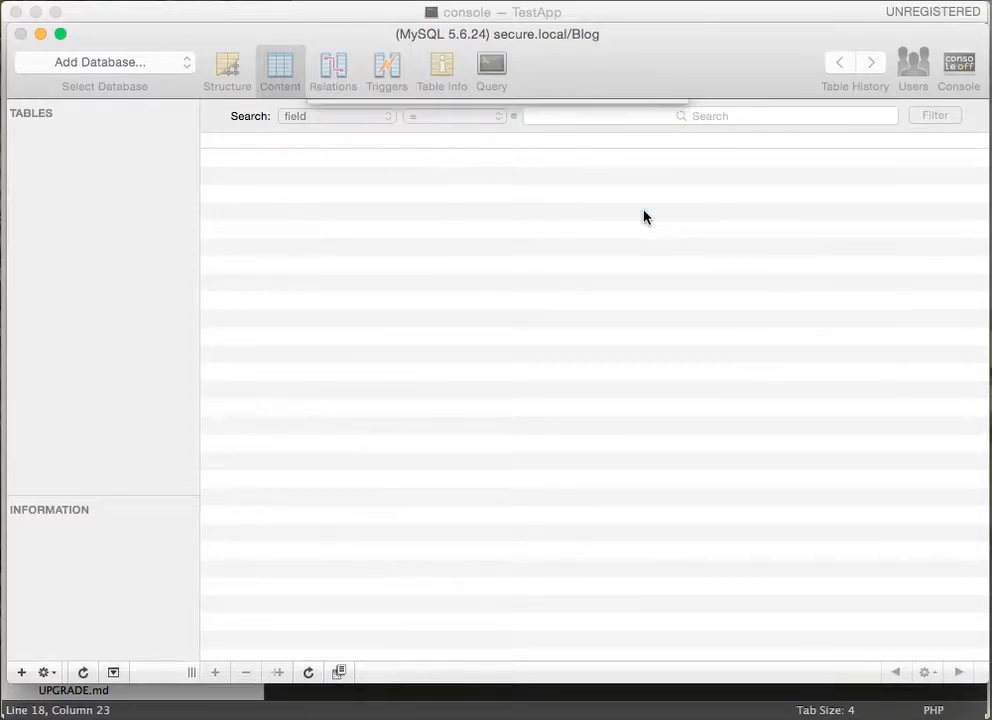
# Expand app/config in the sidebar and open parameters.yml.
pyautogui.click(104, 62)
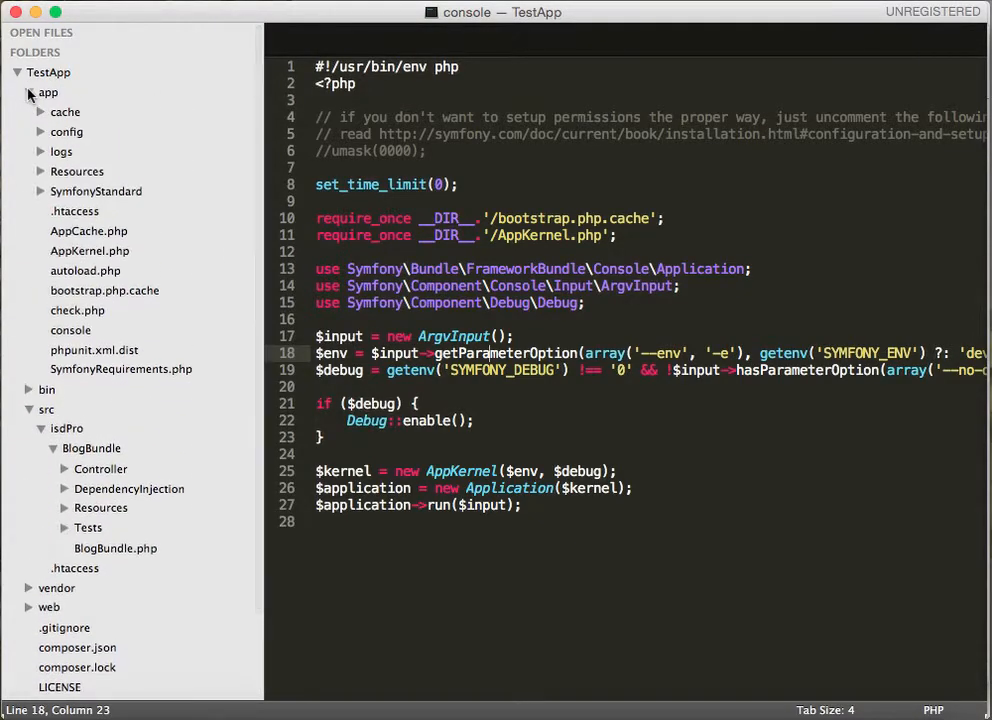
pyautogui.click(40, 132)
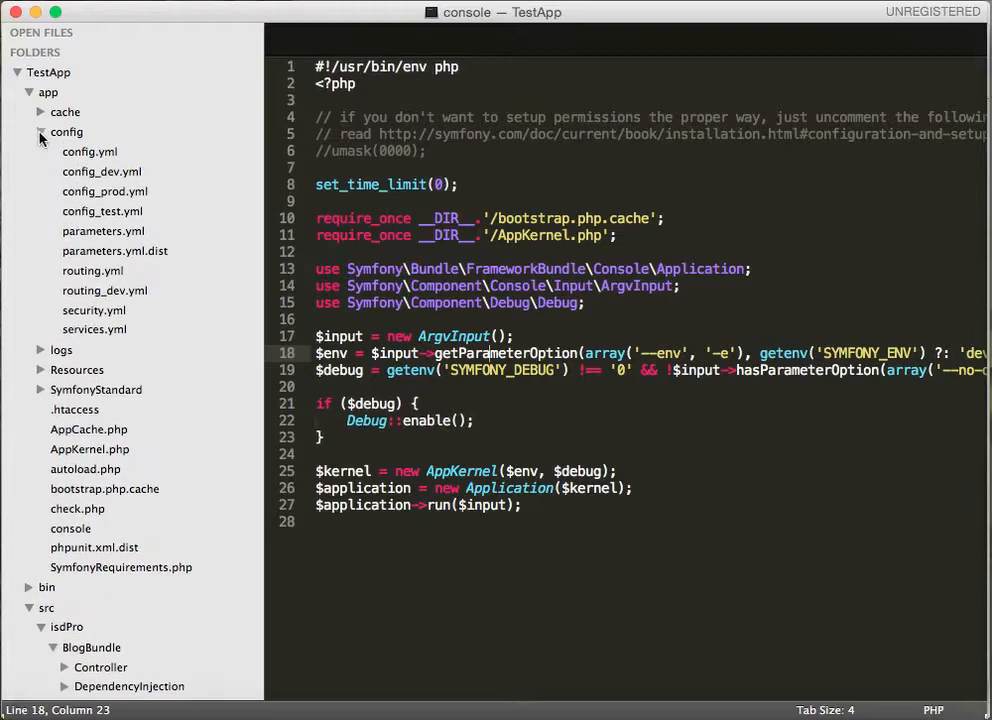
pyautogui.click(104, 250)
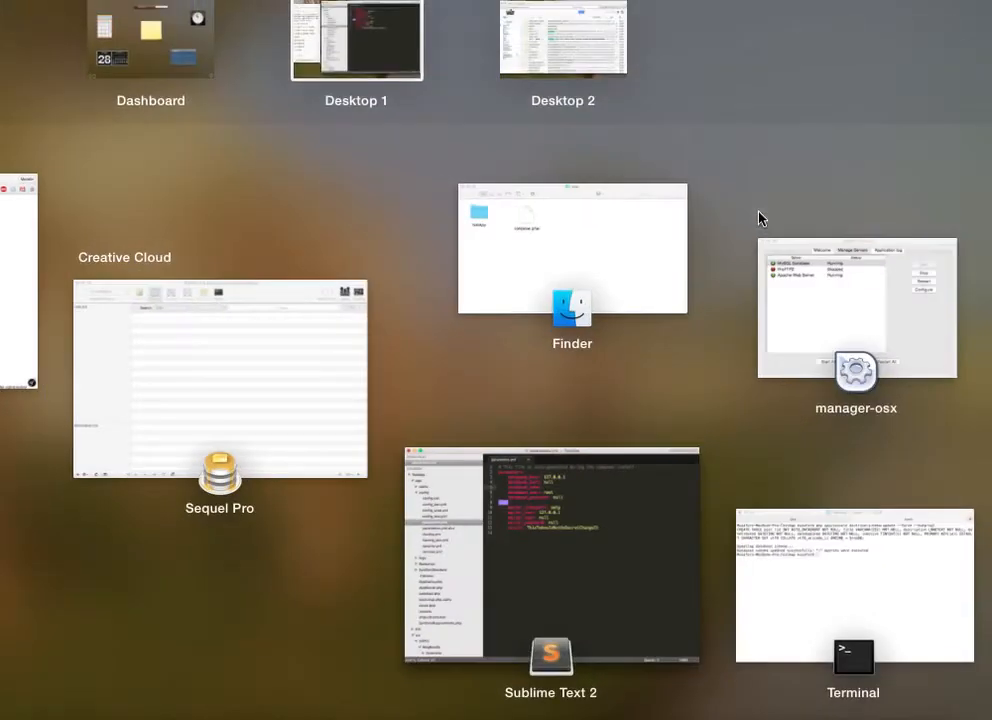
# Fill in database_name with SimpleBlog in parameters.yml.
pyautogui.click(220, 376)
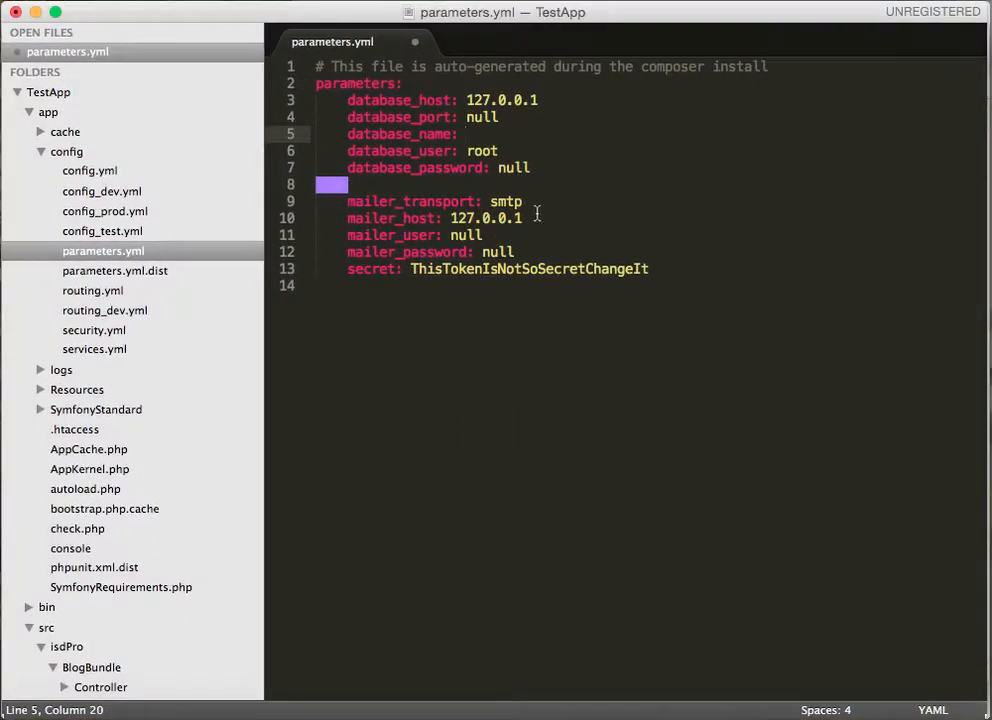
pyautogui.write('SimpleBlog')
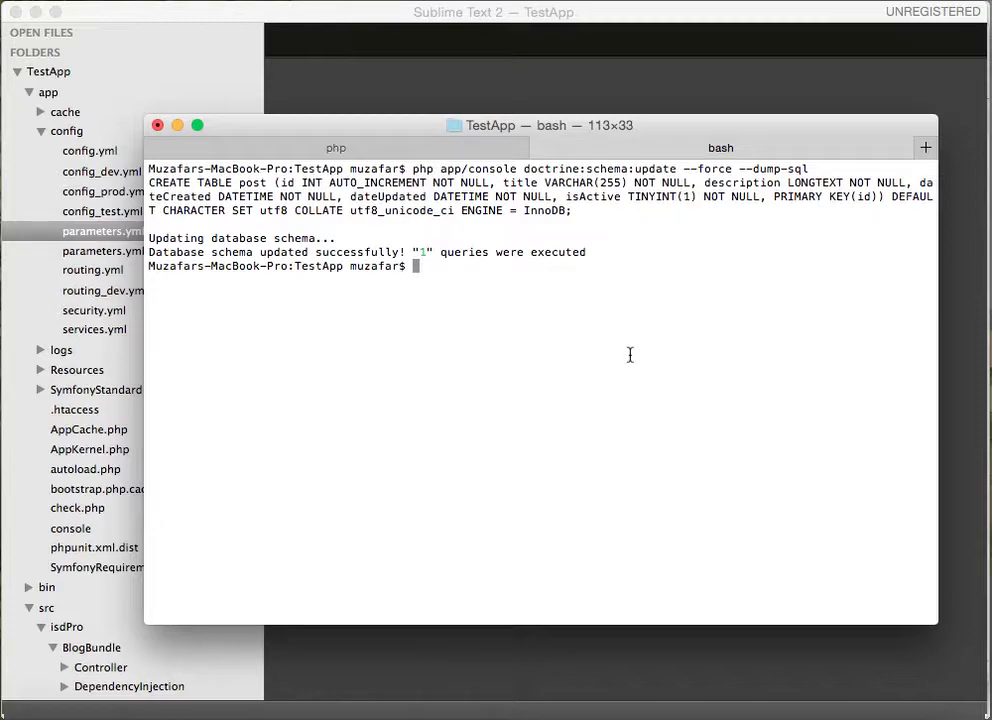
# Run php app/console, then start php app/console generate:doctrine:entity.
pyautogui.write('ph')
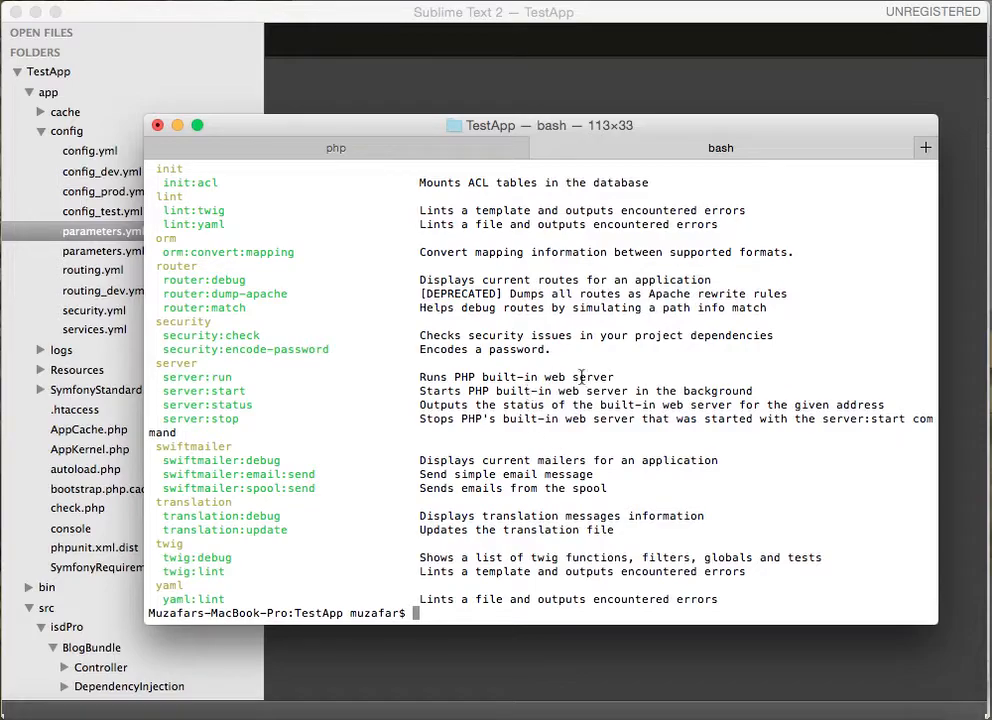
pyautogui.write('php app/console gen')
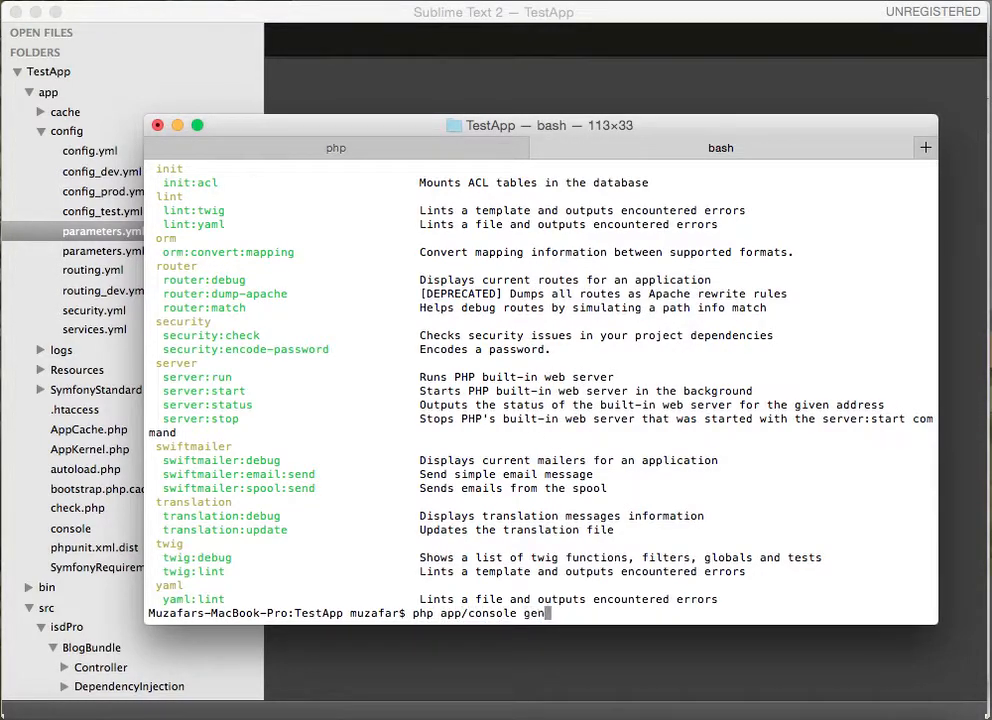
pyautogui.write('erate:')
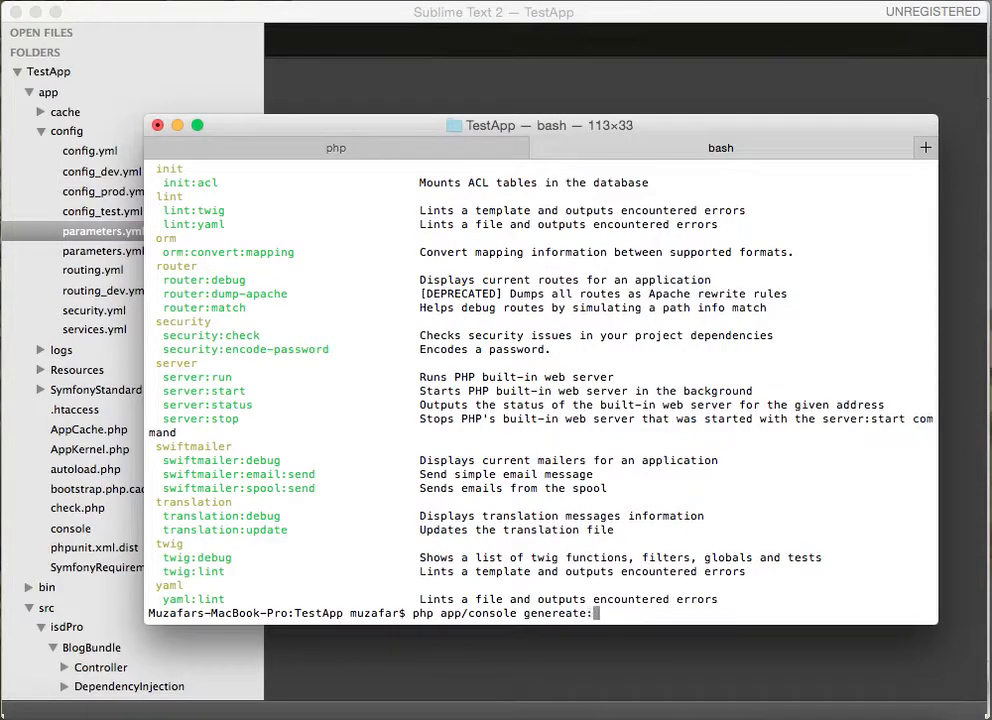
pyautogui.write('doctrine:')
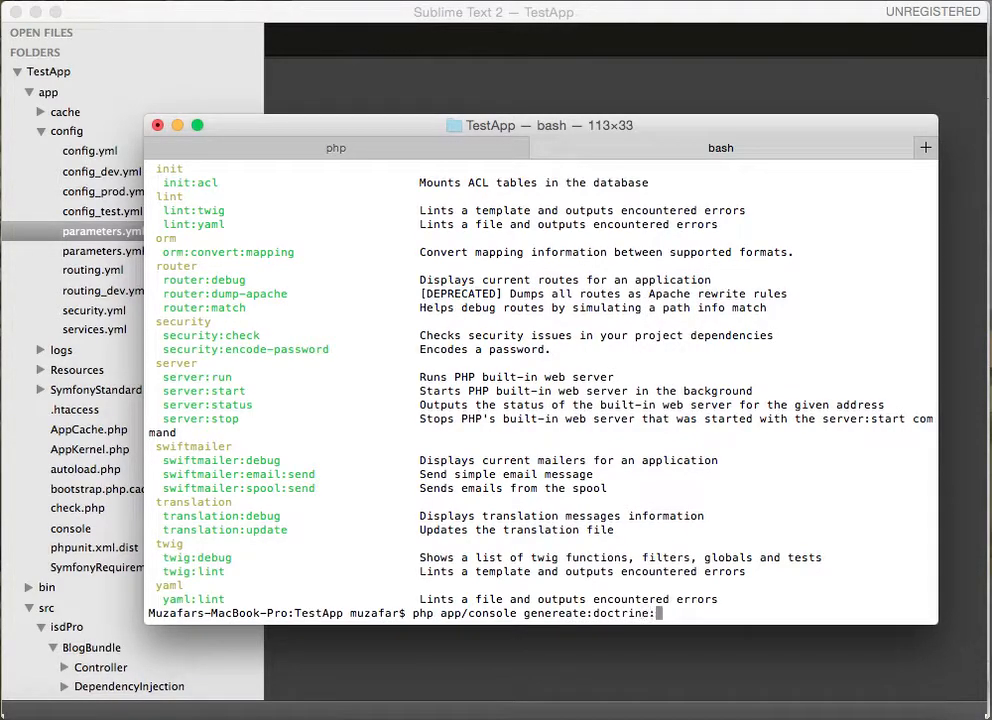
pyautogui.write('entity')
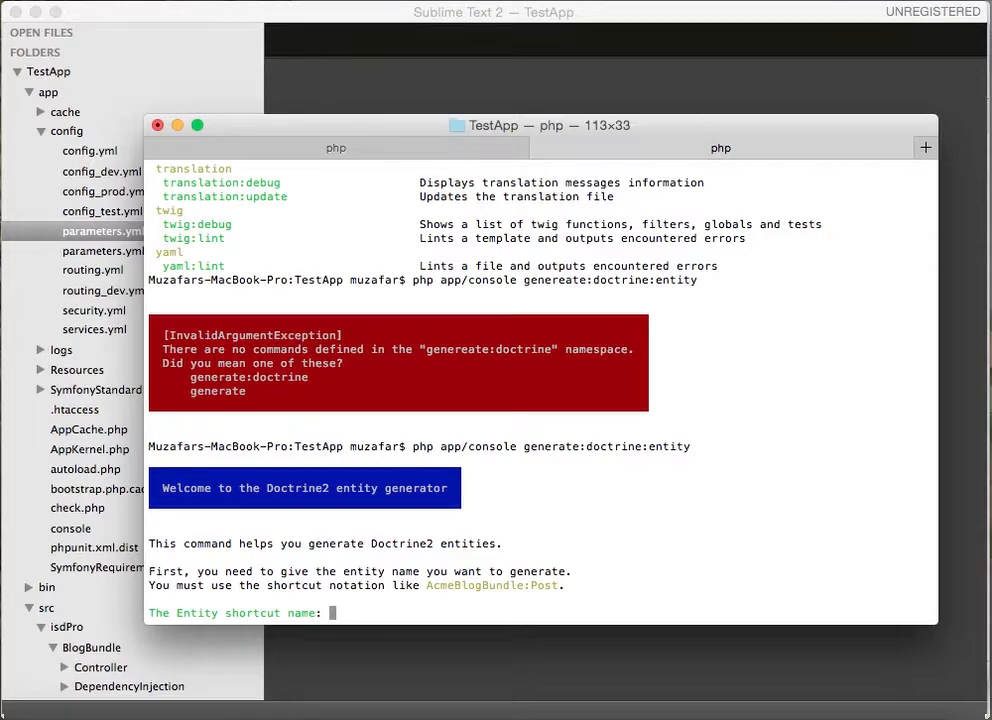
# Name the entity BlogBundle:Post and begin adding the title field.
pyautogui.write('BlogBundle')
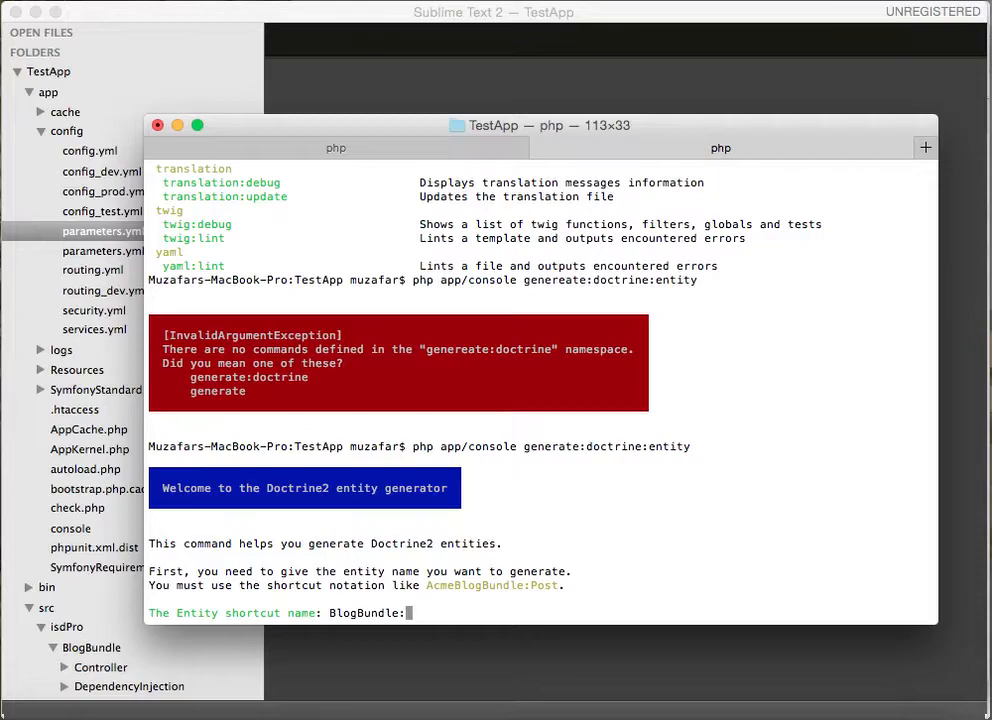
pyautogui.write(':Post')
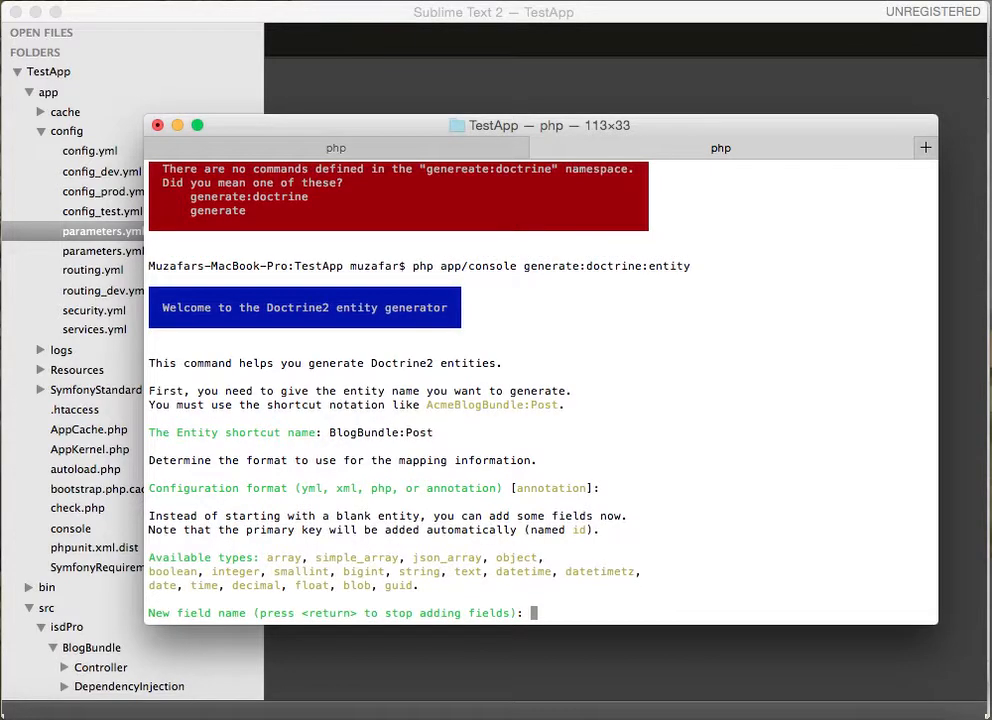
pyautogui.write('t')
pyautogui.write('description')
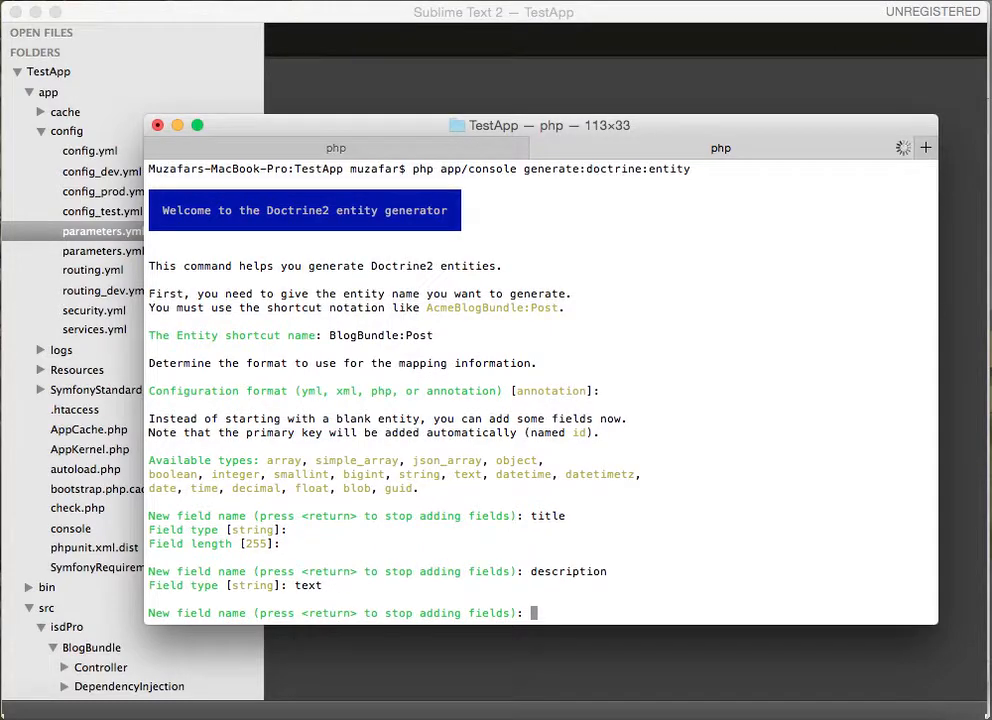
# Add dateCreated as datetime and dateUpdated as datetimetz fields.
pyautogui.write('date')
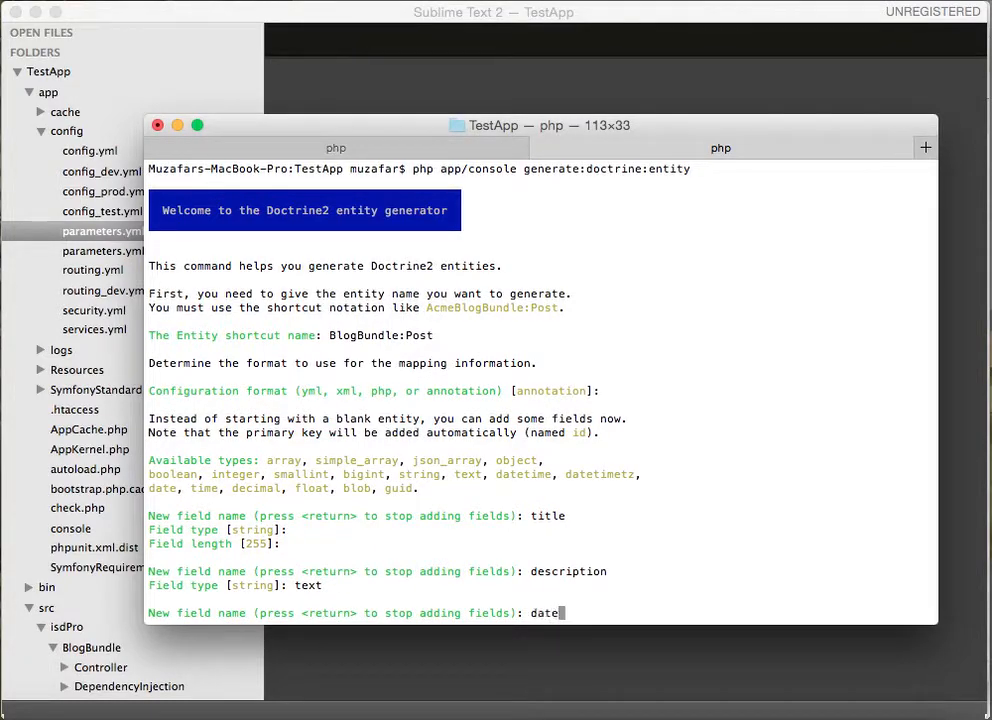
pyautogui.write('Create')
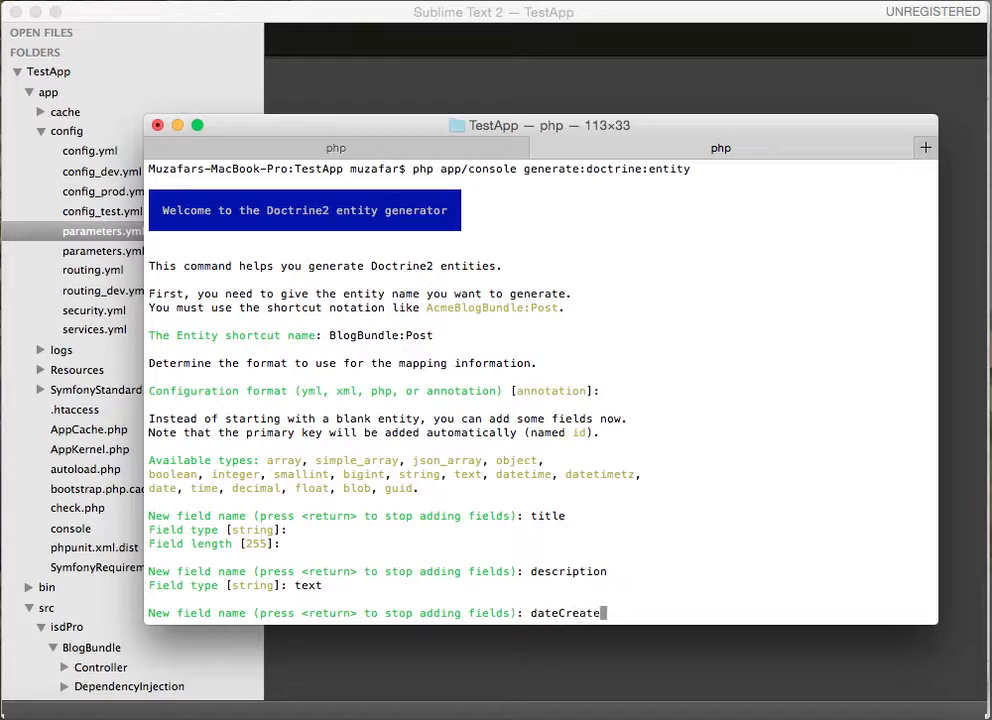
pyautogui.write('datetimetz')
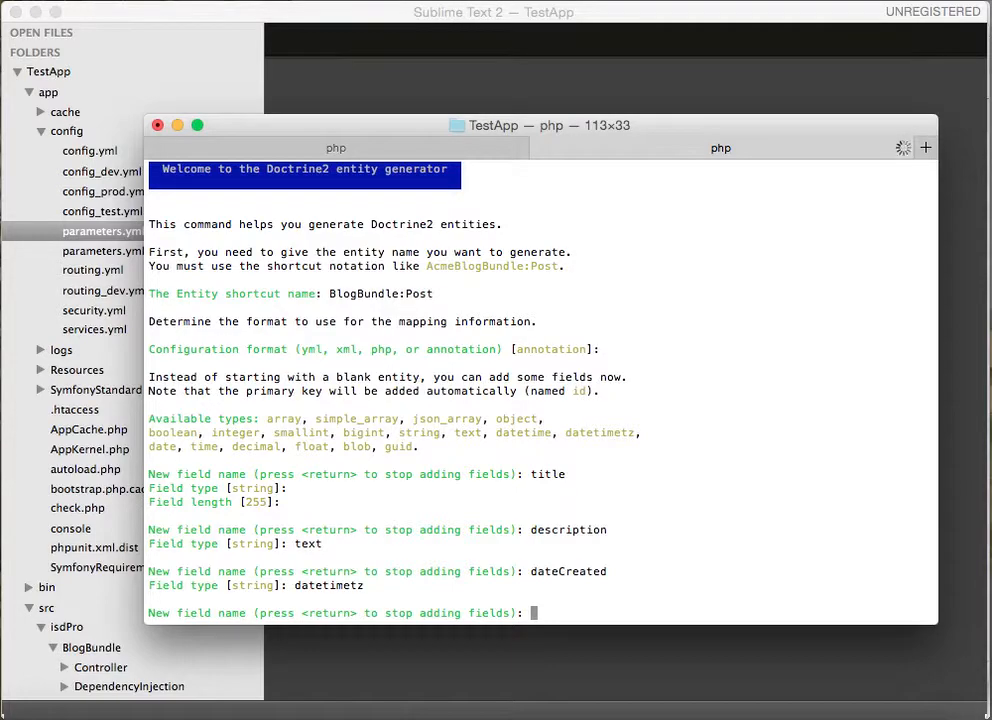
pyautogui.write('dat')
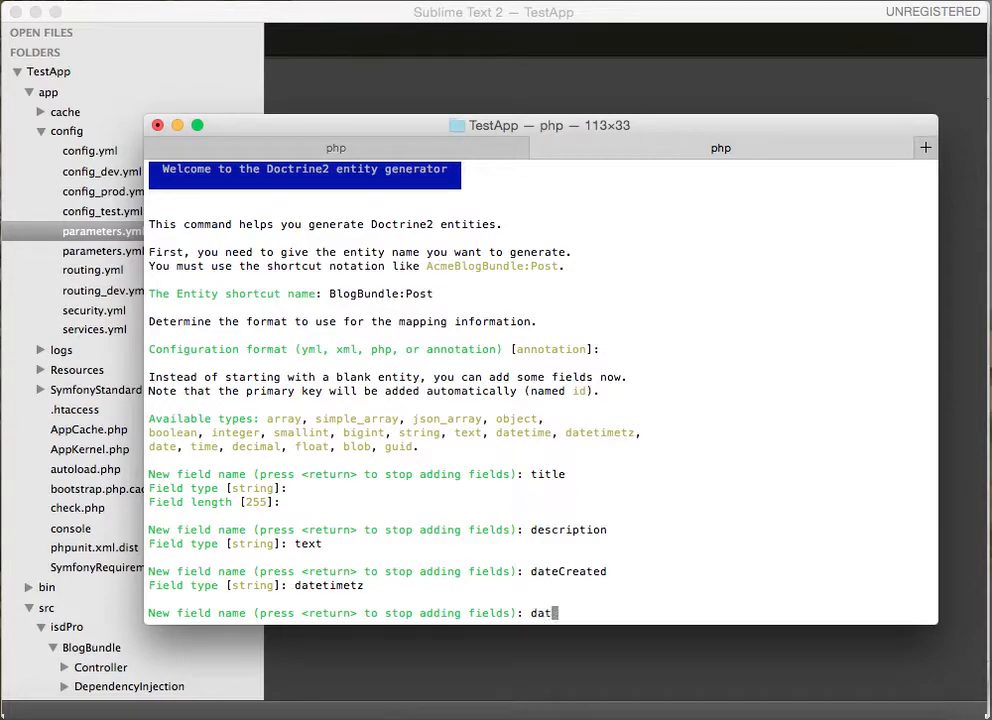
pyautogui.write('eUpdated')
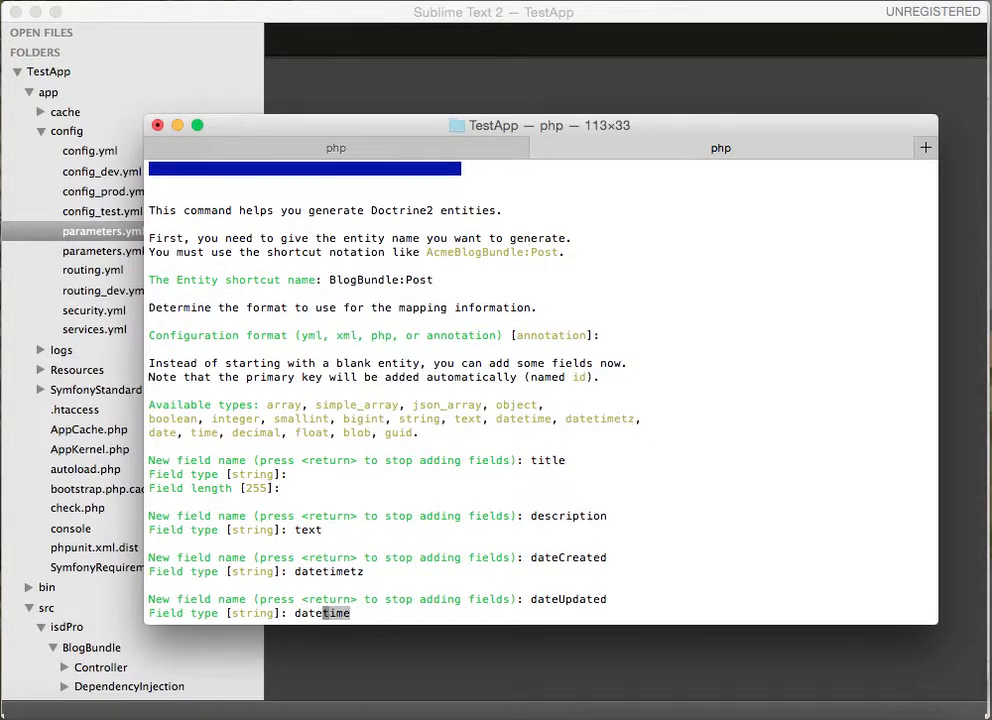
pyautogui.write('tz')
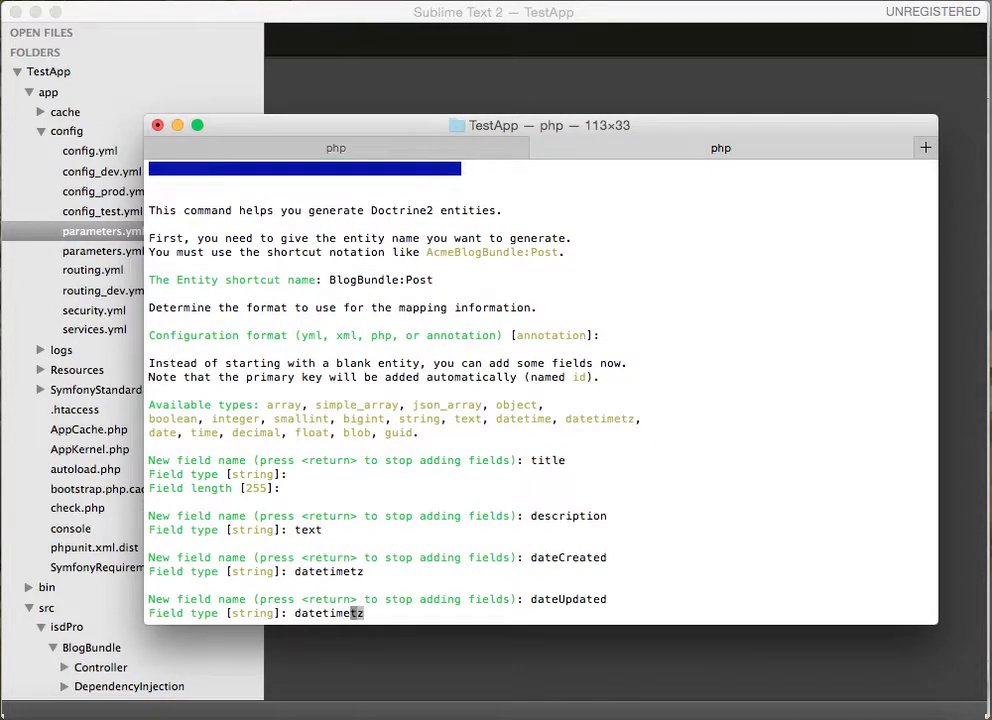
pyautogui.press('Return')
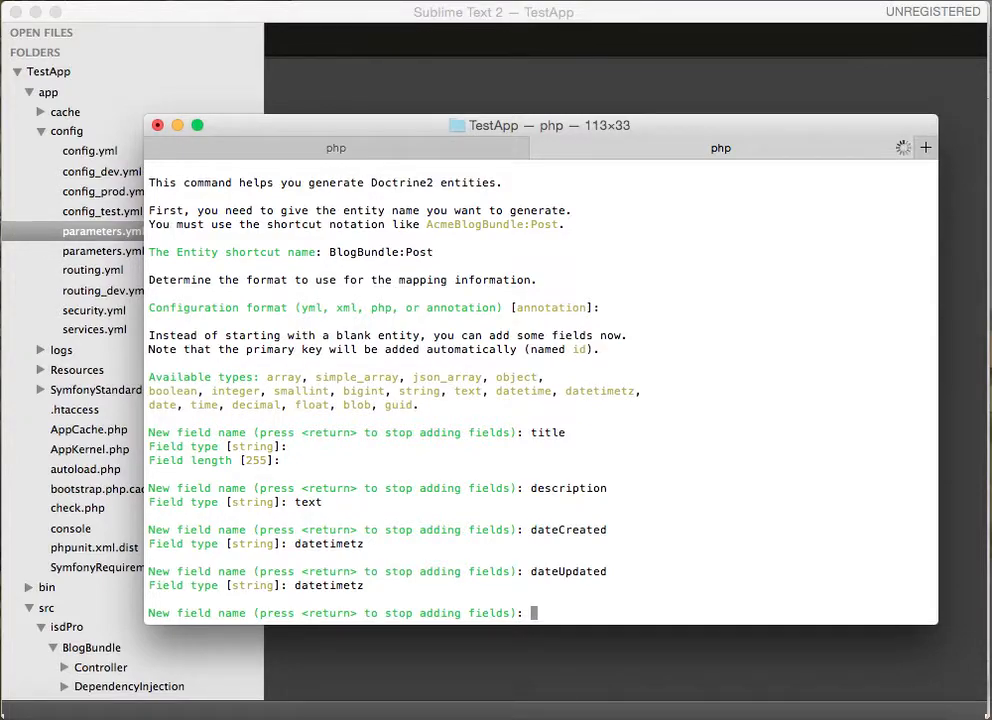
# Add the isActive field and decline generating an empty repository class.
pyautogui.write('isActive')
pyautogui.write('boolean')
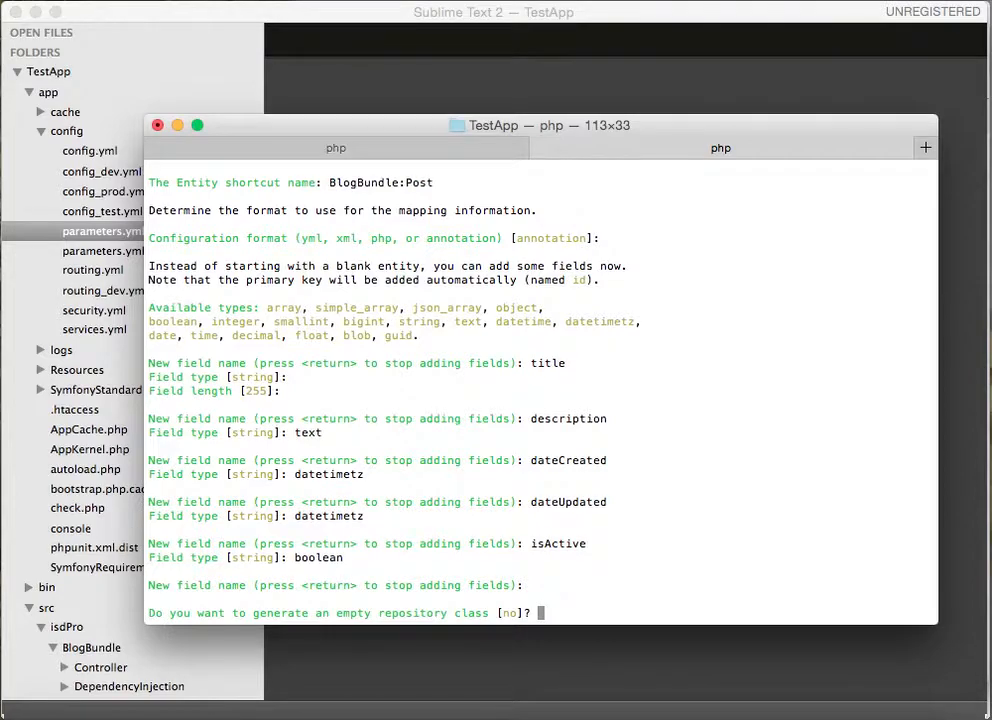
pyautogui.press('return')
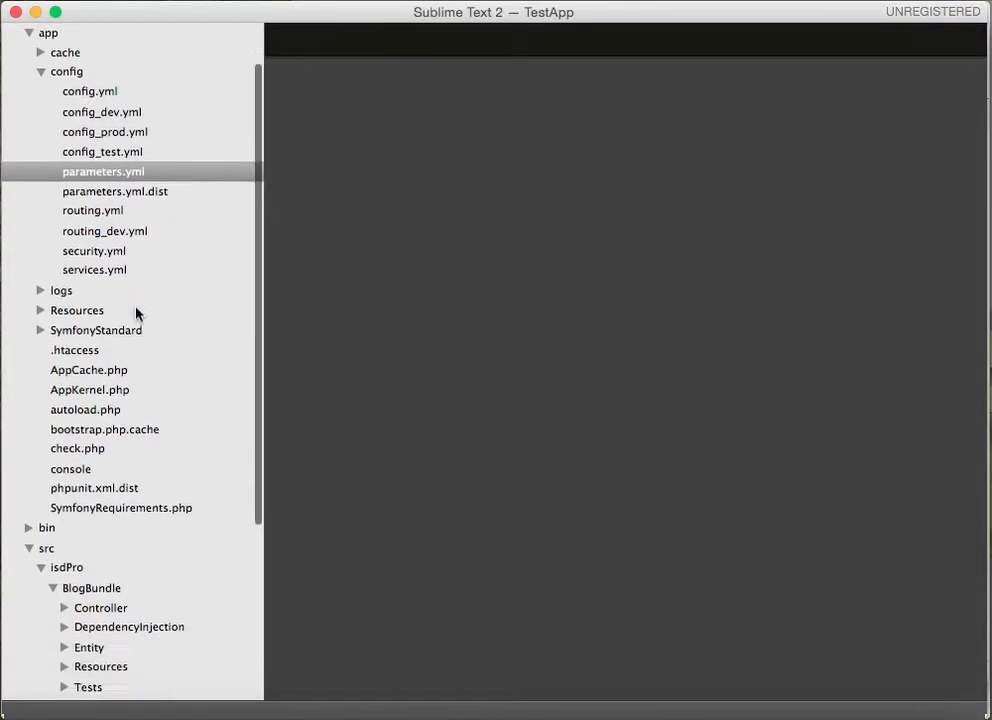
# Expand the BlogBundle Entity folder in the sidebar.
pyautogui.scroll(-3)
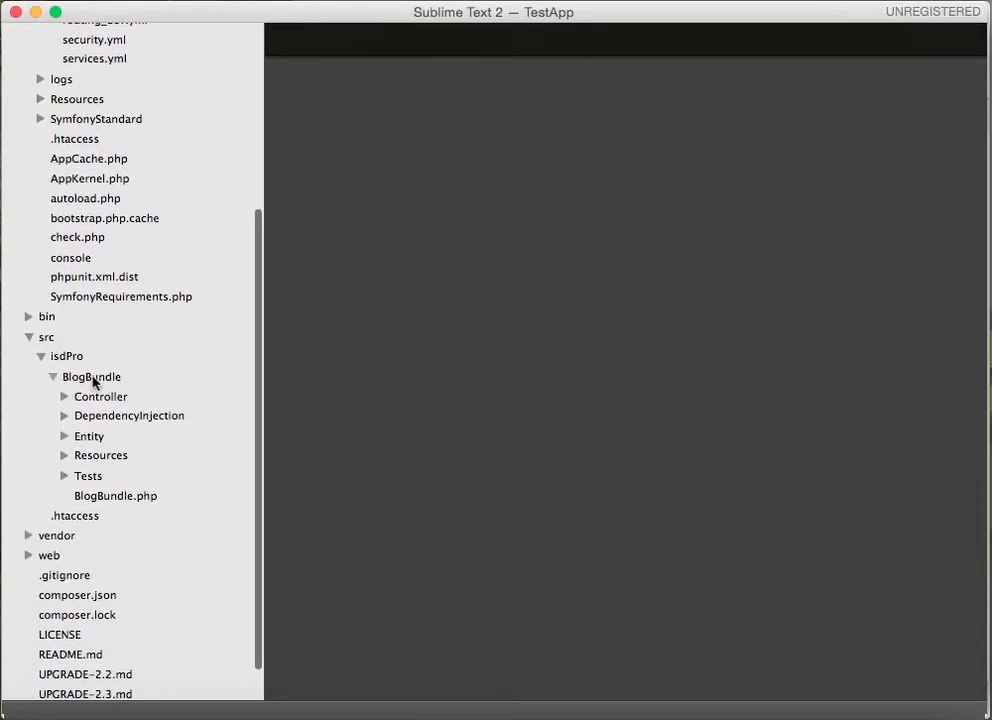
pyautogui.moveTo(60, 438)
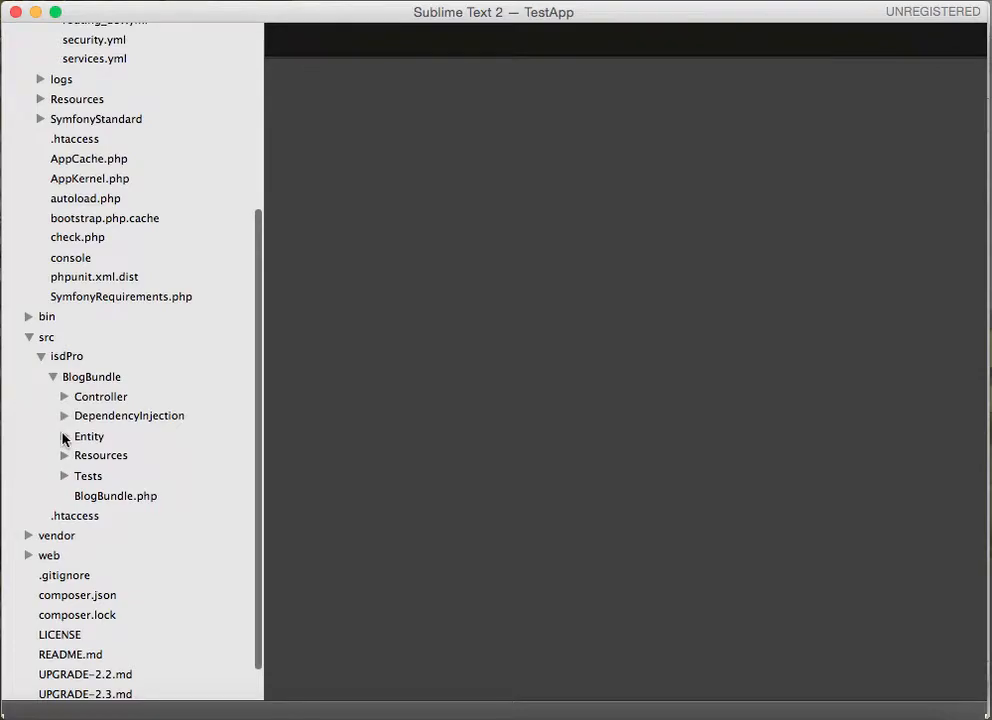
pyautogui.click(88, 436)
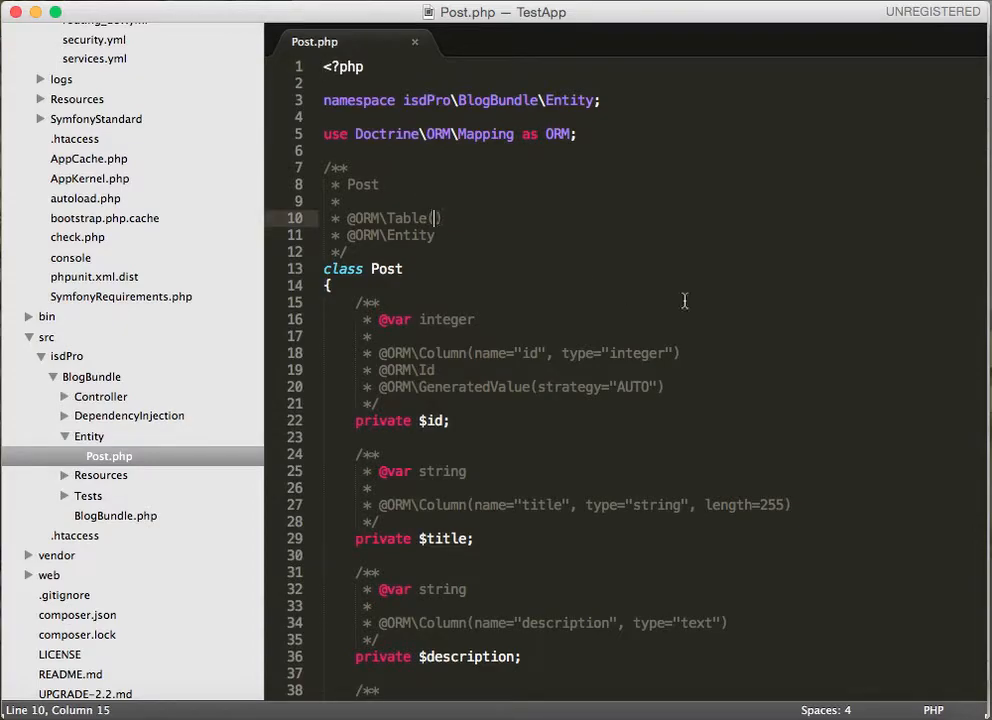
pyautogui.write('name=""')
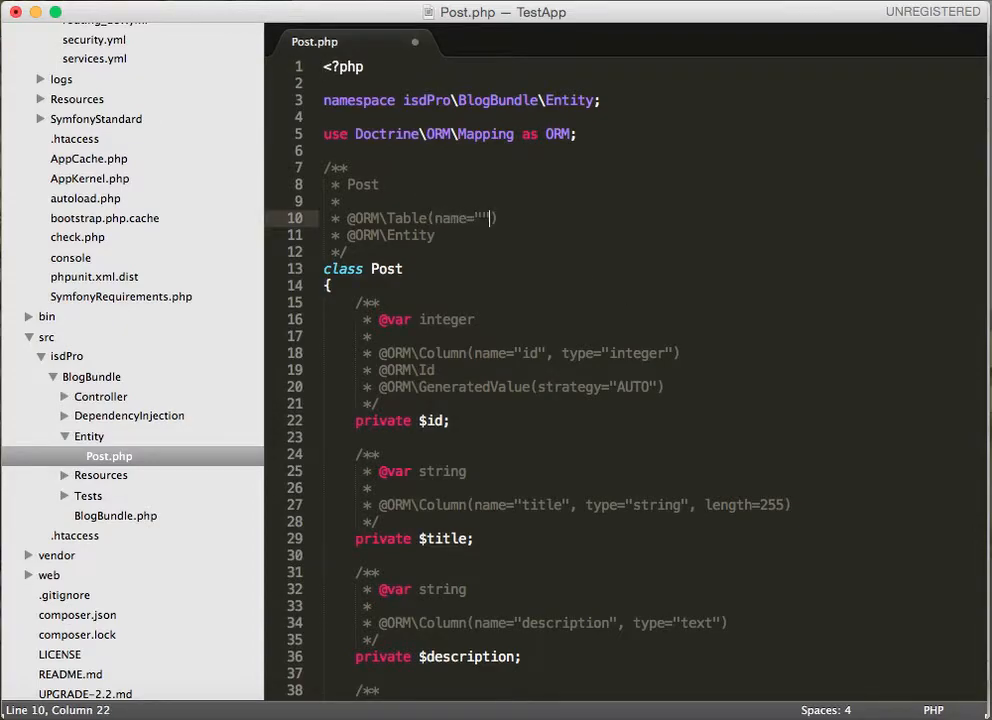
pyautogui.write('posts')
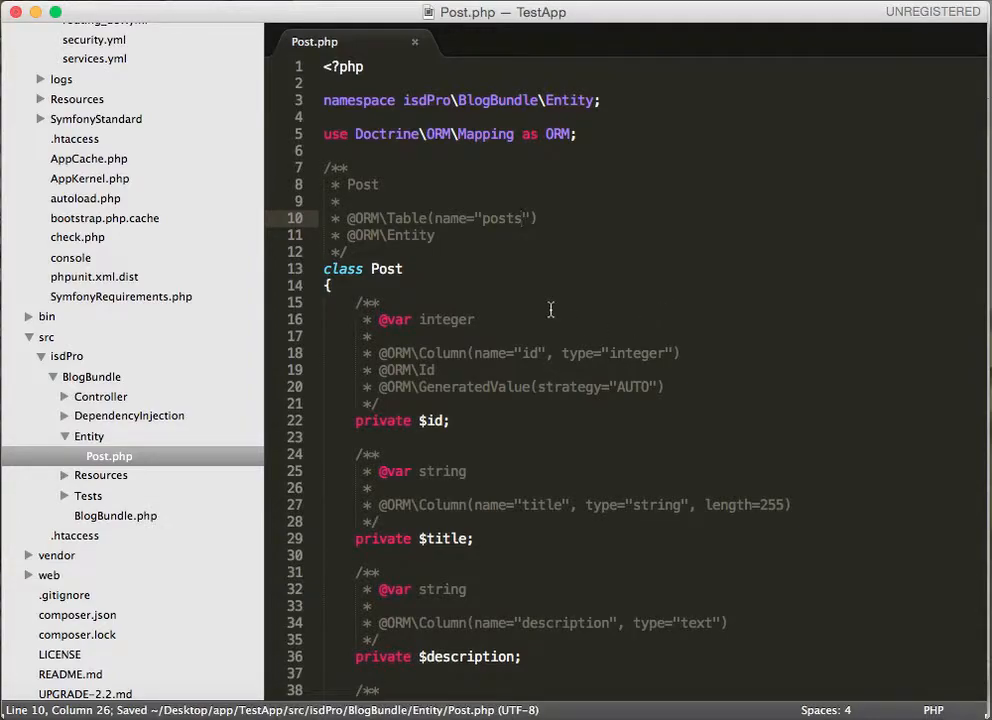
pyautogui.scroll(-3)
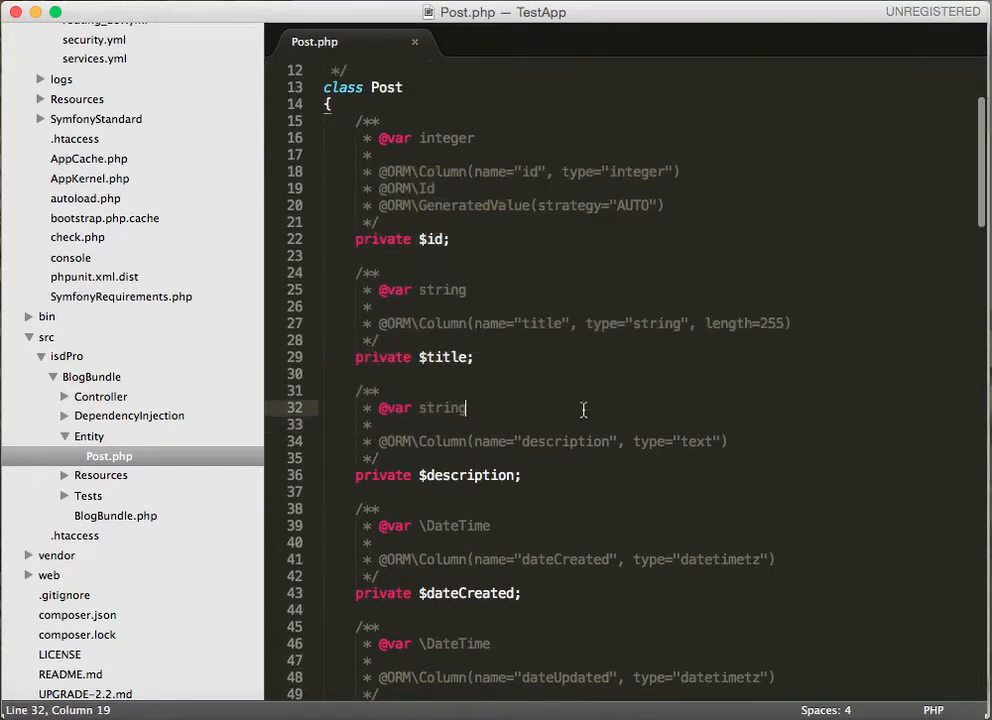
pyautogui.scroll(-3)
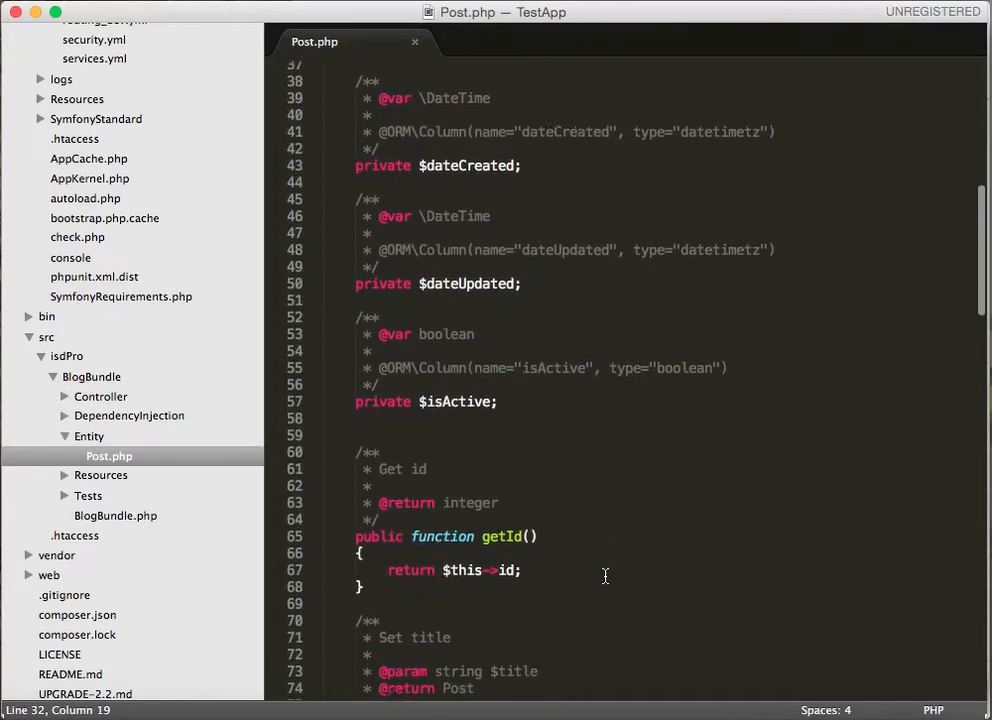
pyautogui.scroll(-3)
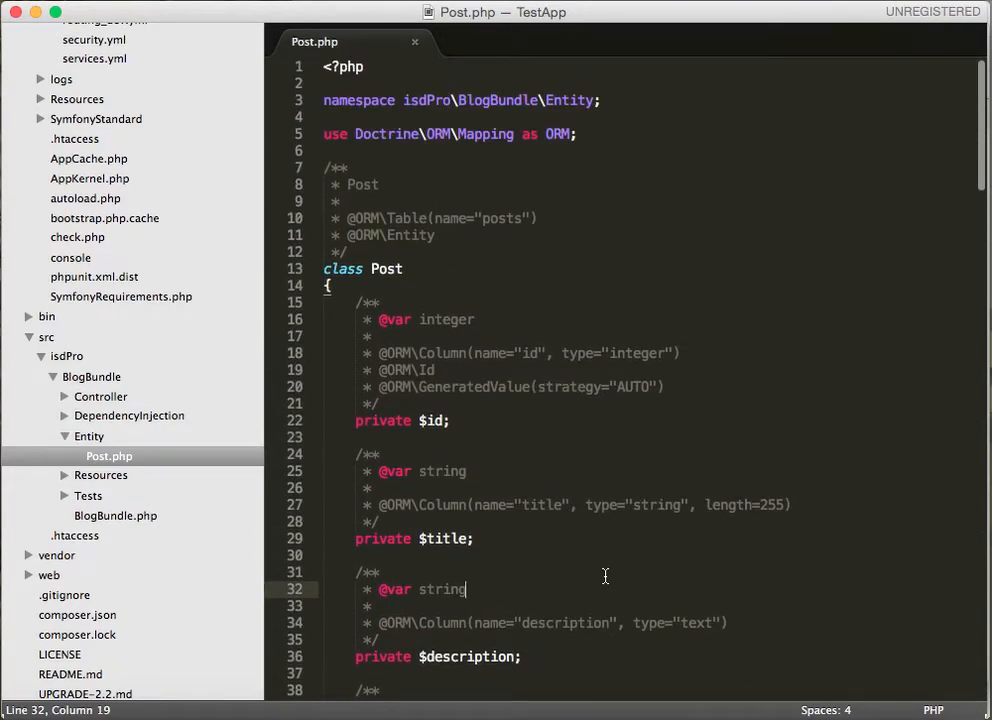
pyautogui.moveTo(456, 394)
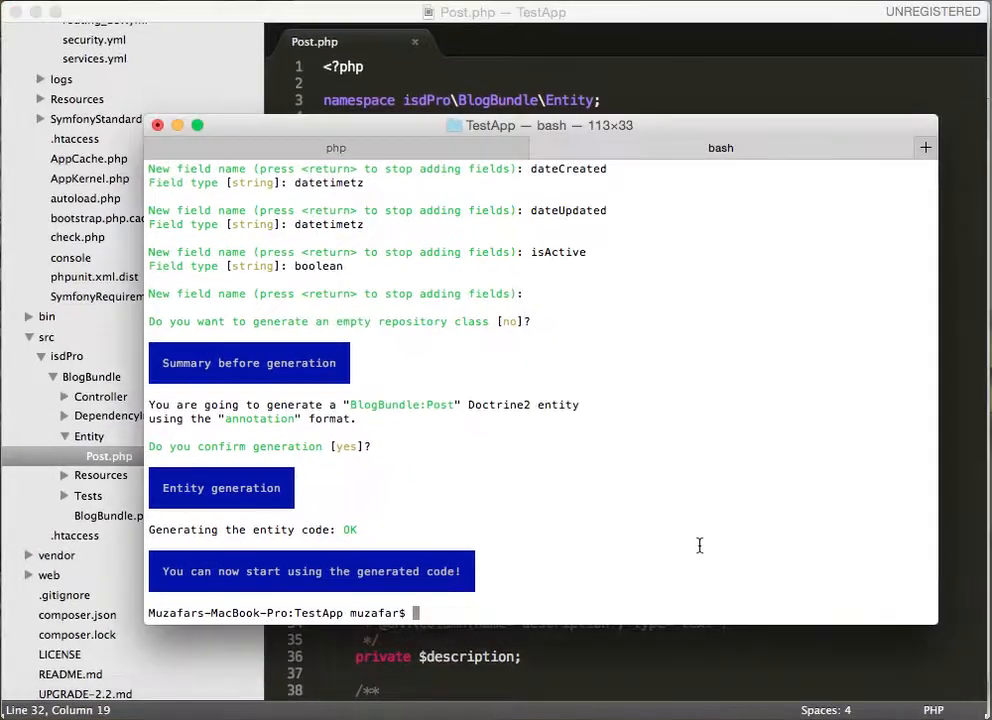
pyautogui.moveTo(532, 364)
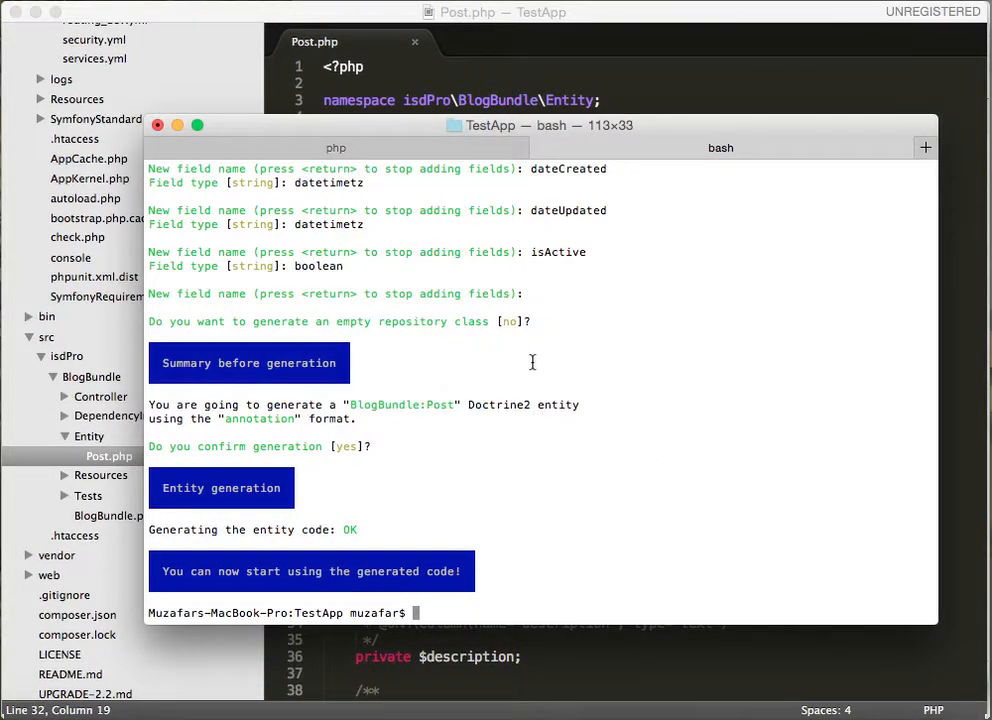
# Run php app/console generate:doctrine:crud in a new bash tab.
pyautogui.write('php')
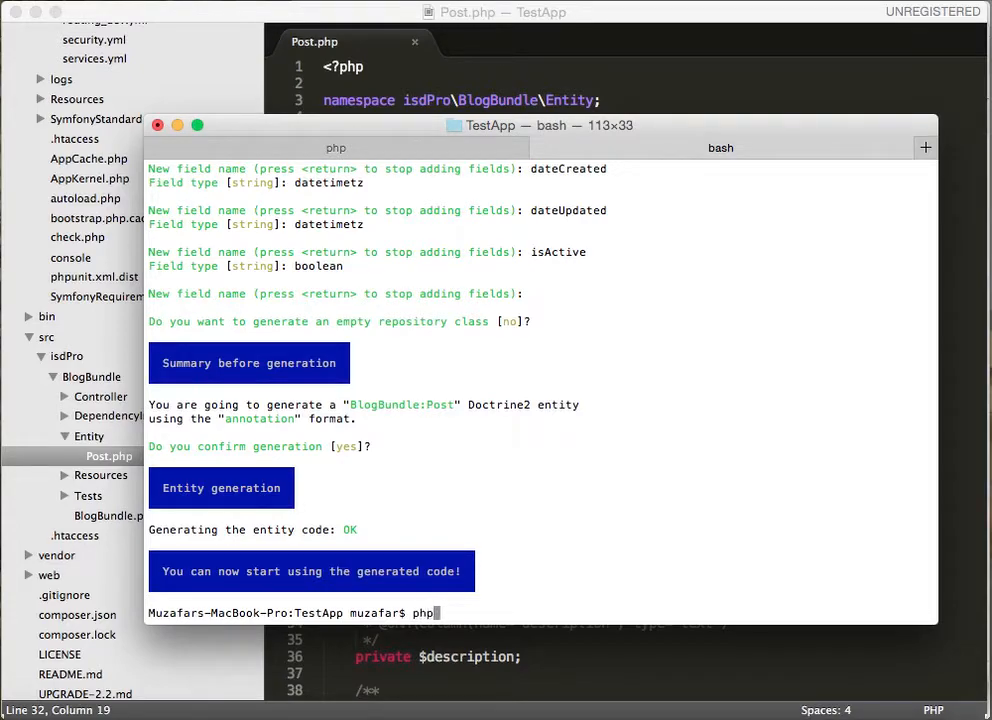
pyautogui.write('app')
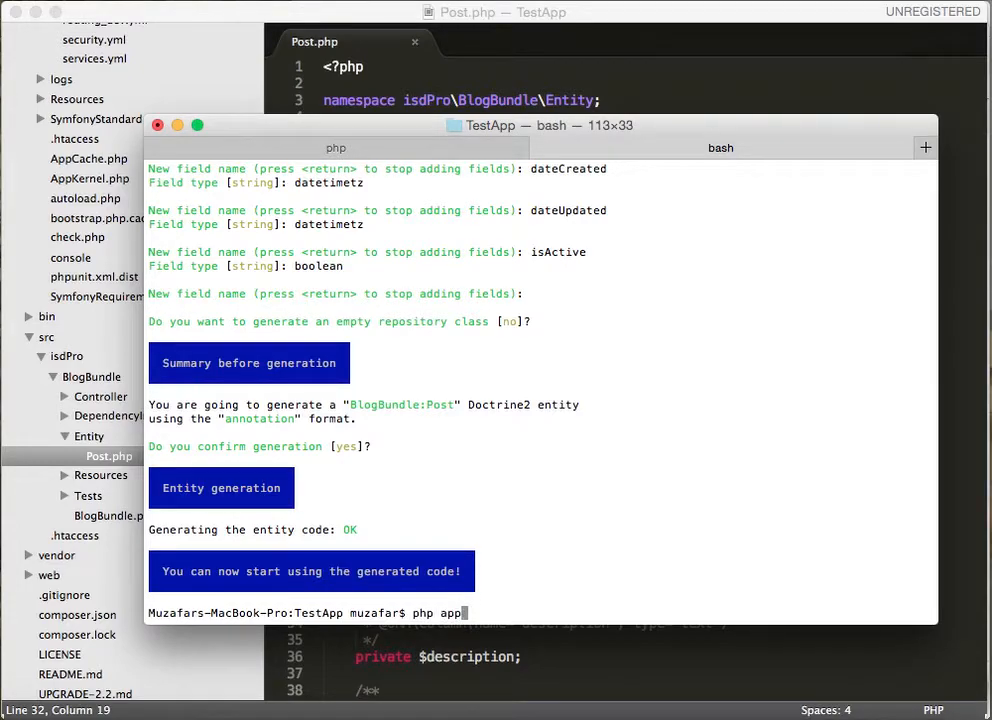
pyautogui.write('/console')
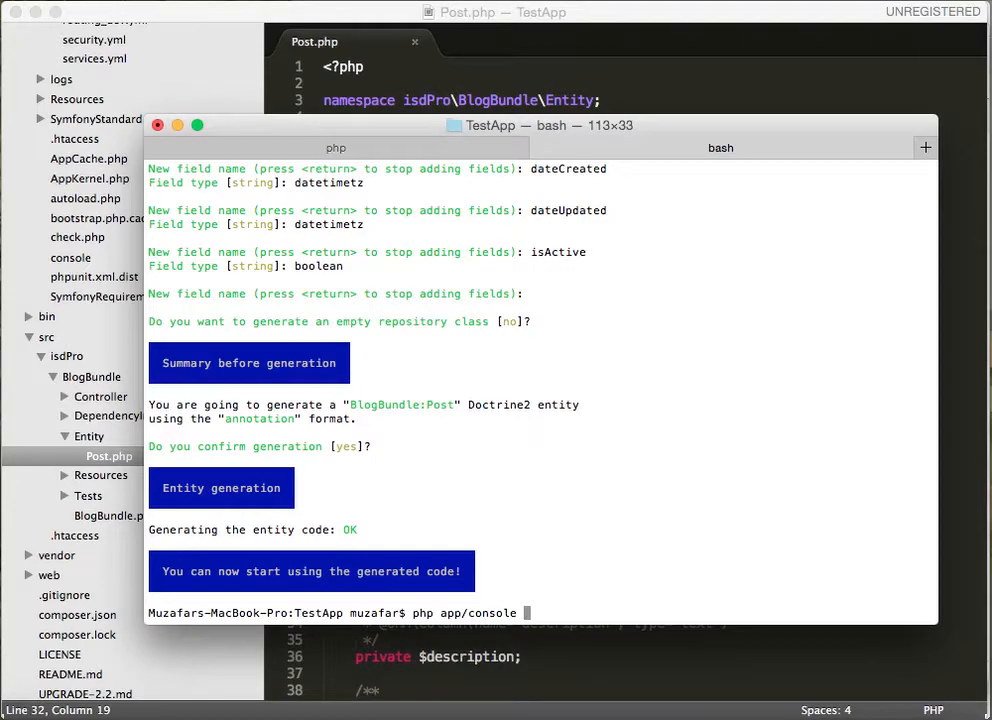
pyautogui.write('doctrine')
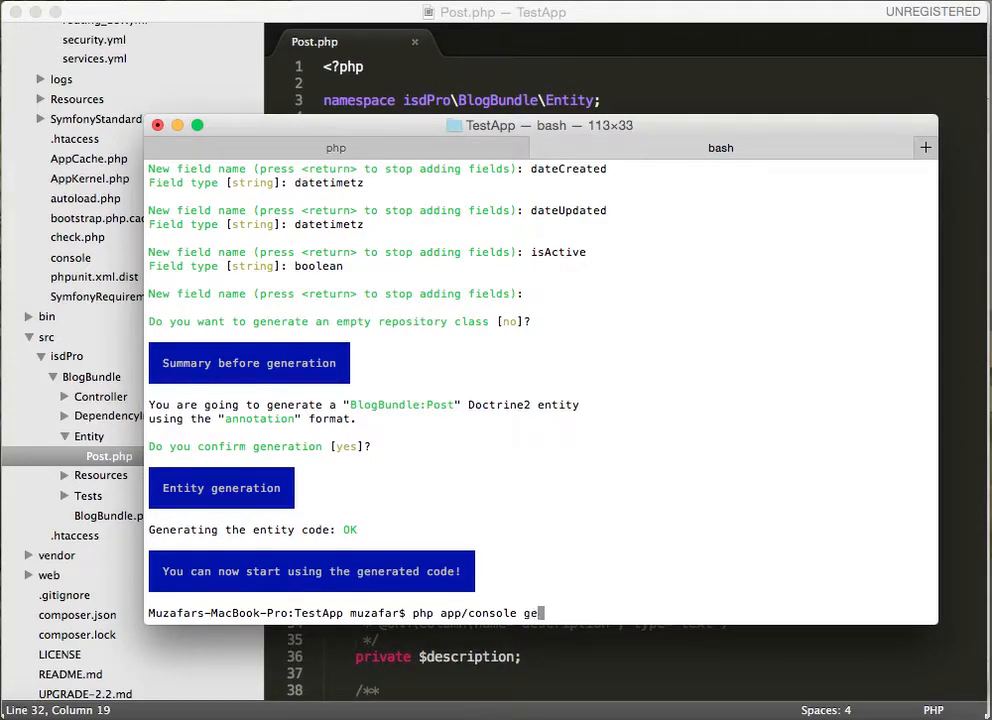
pyautogui.write('nerea')
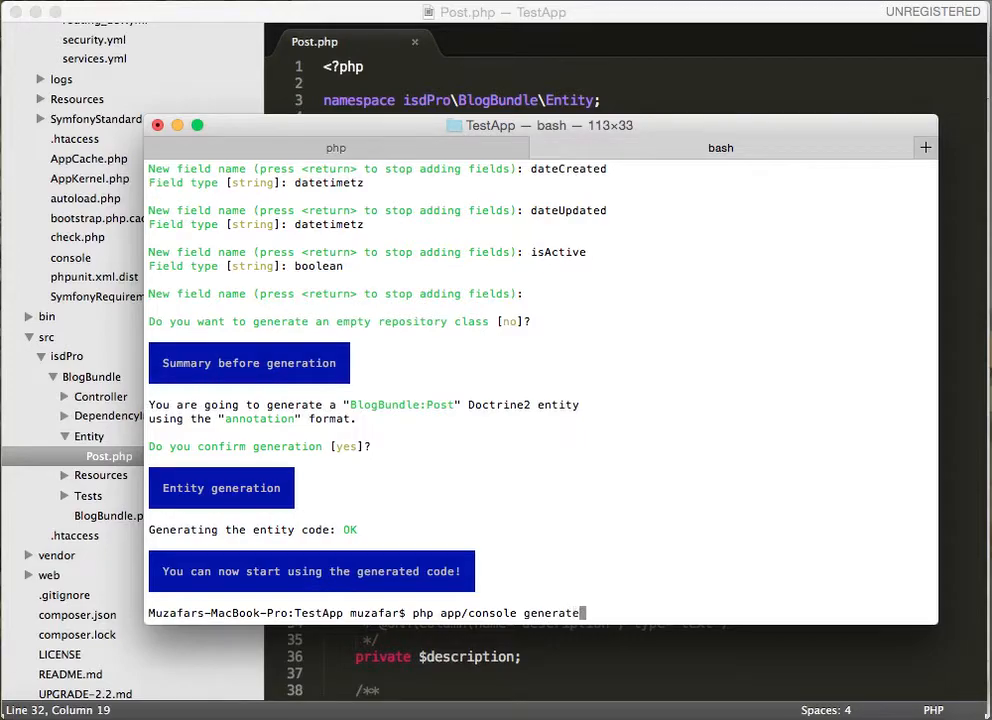
pyautogui.write(':d')
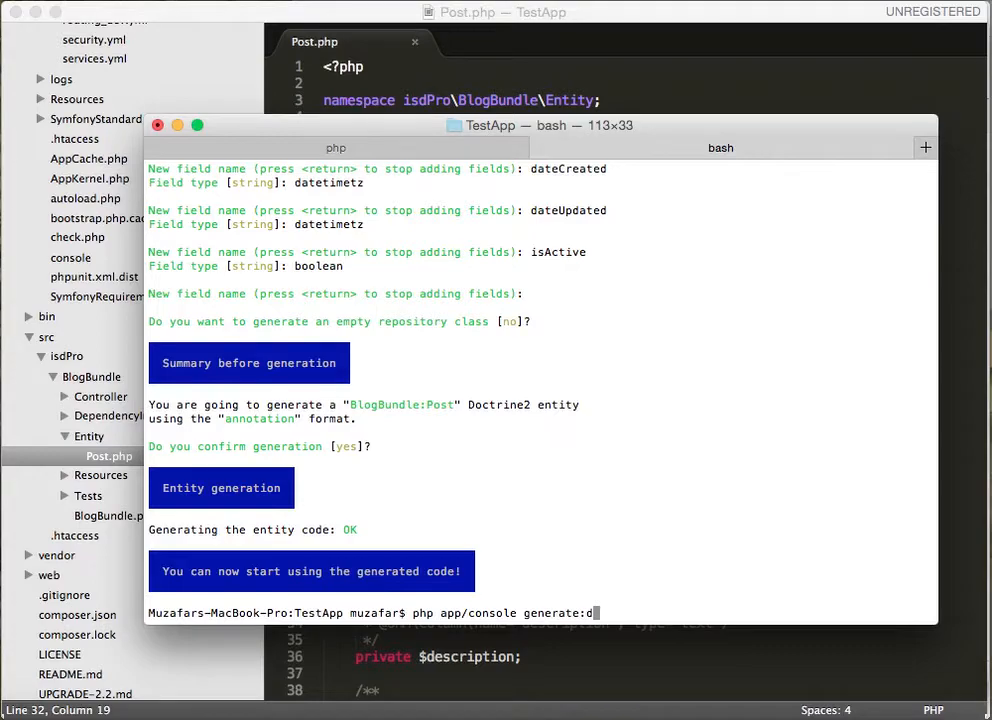
pyautogui.write('octrine:crud')
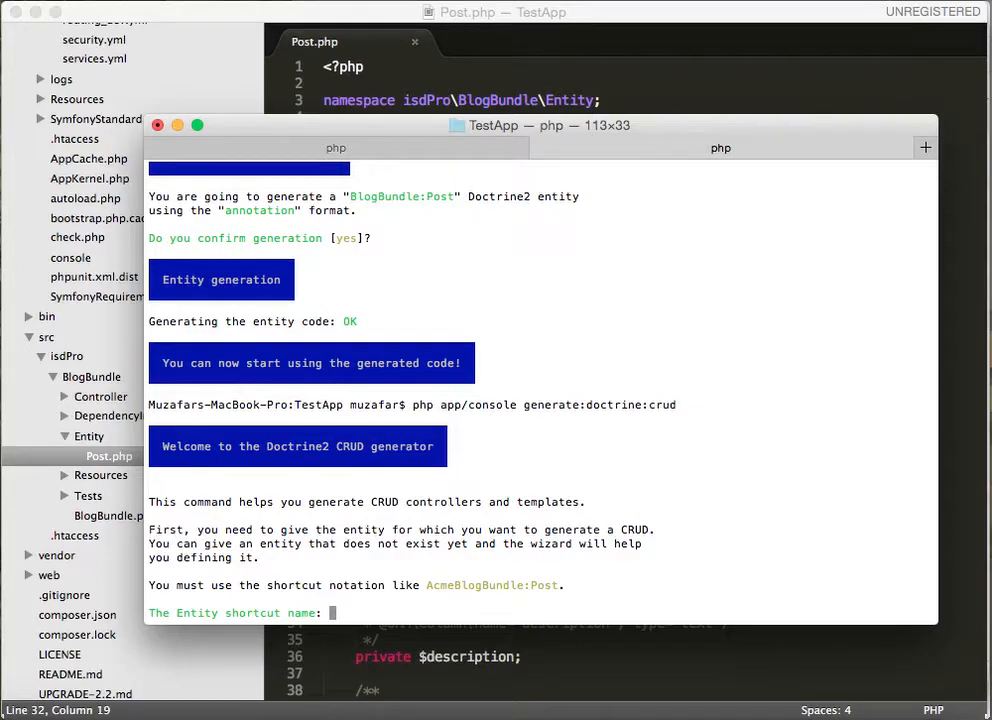
# Generate CRUD for BlogBundle:Post with write actions and the default /post prefix, then return to the editor.
pyautogui.write('BlogBundle:Post')
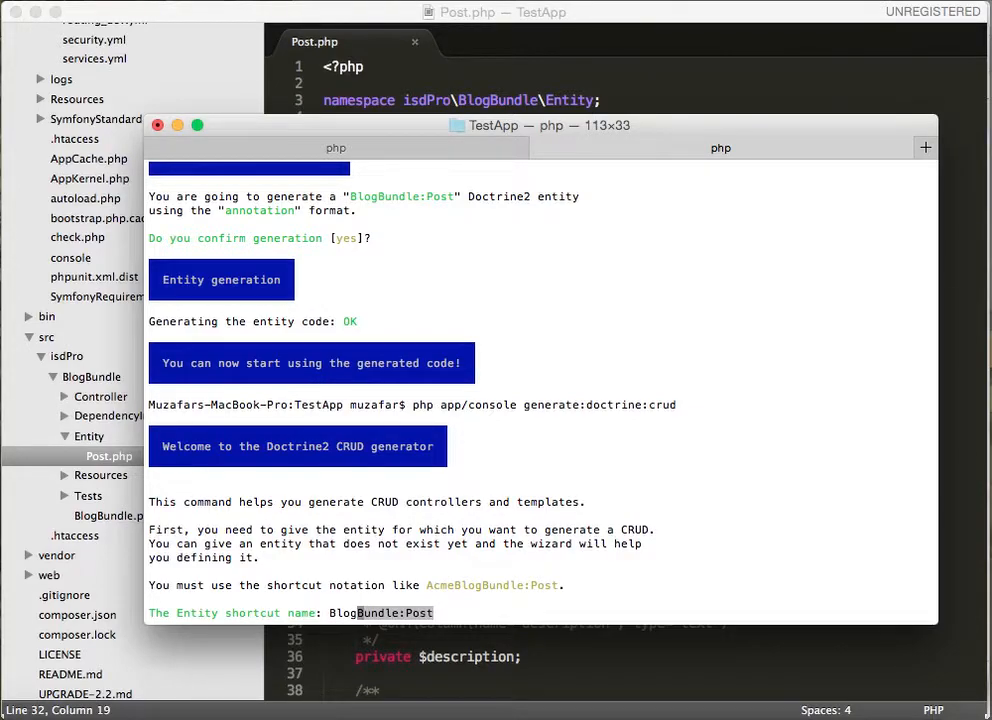
pyautogui.press('enter')
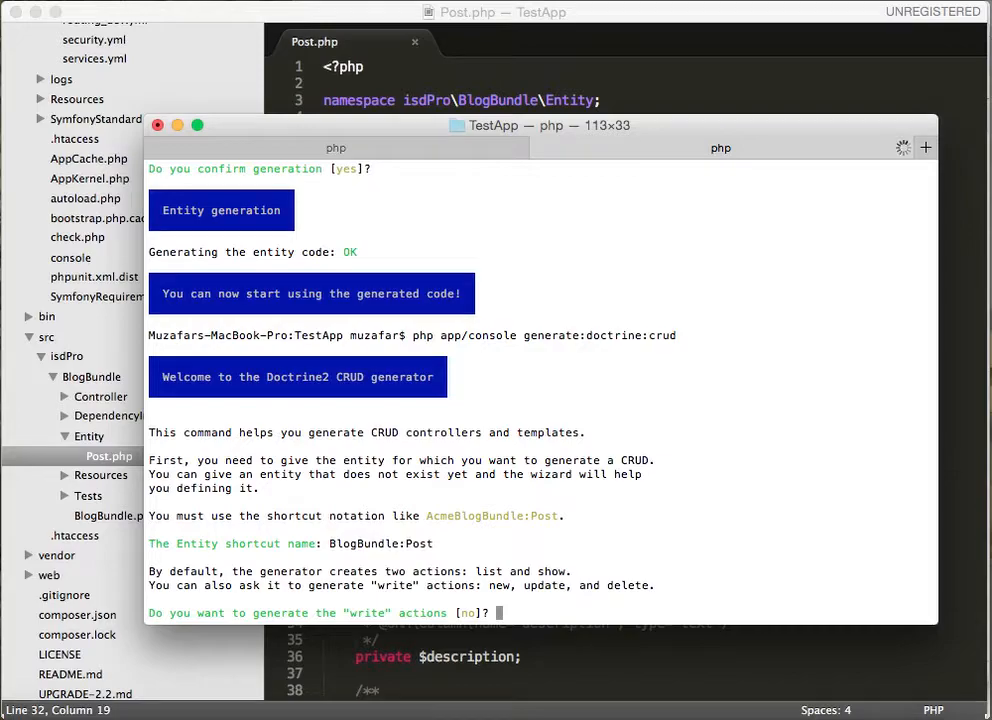
pyautogui.write('yes')
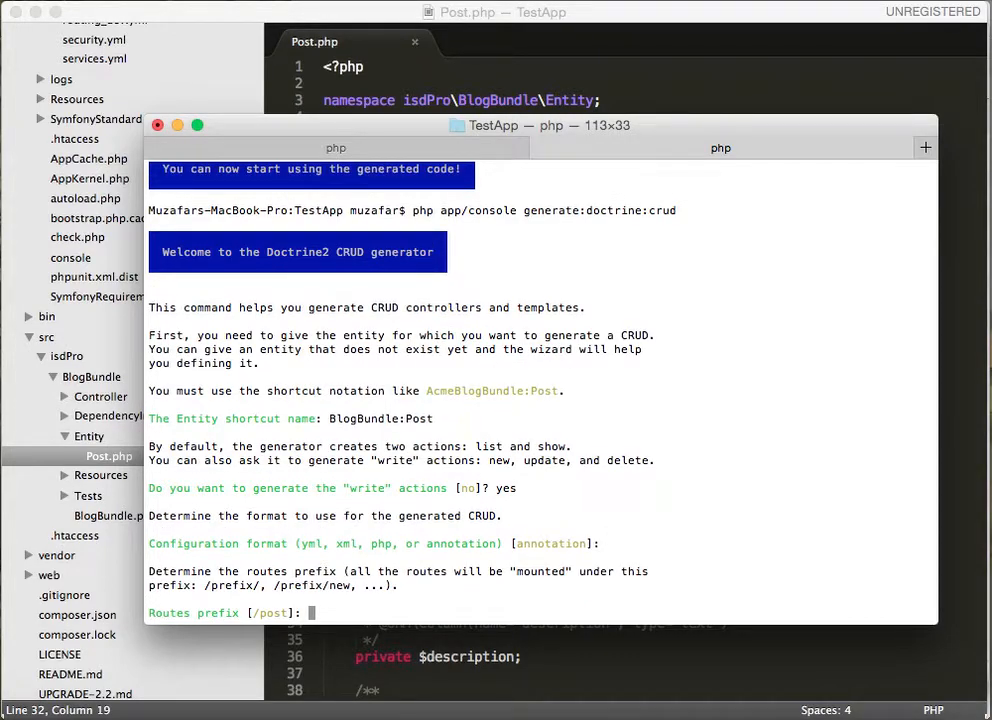
pyautogui.press('enter')
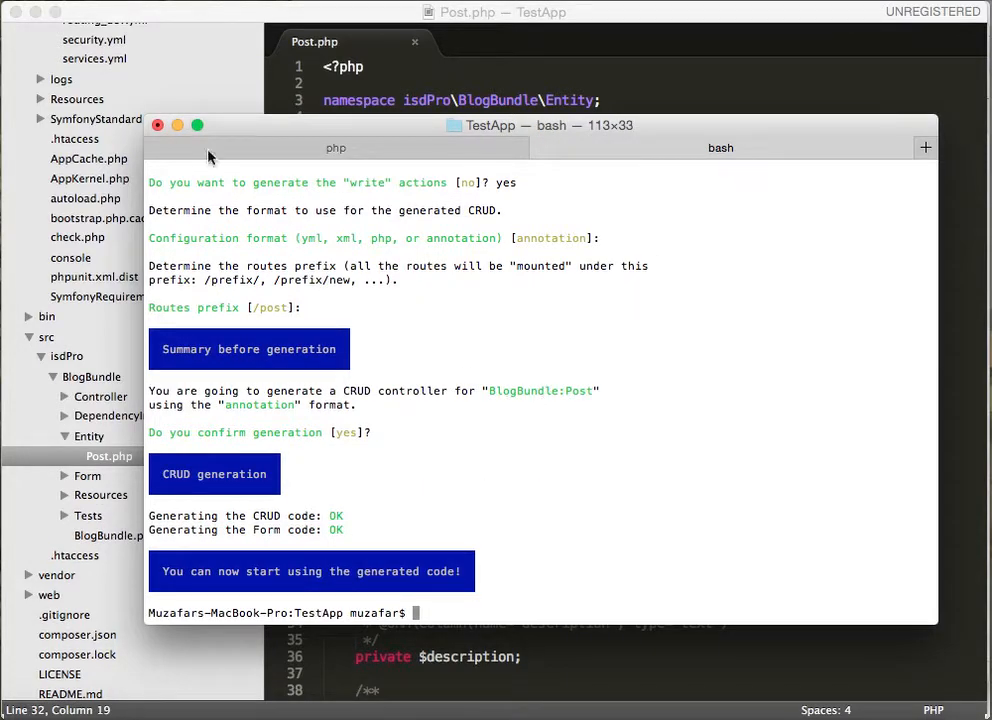
pyautogui.click(158, 124)
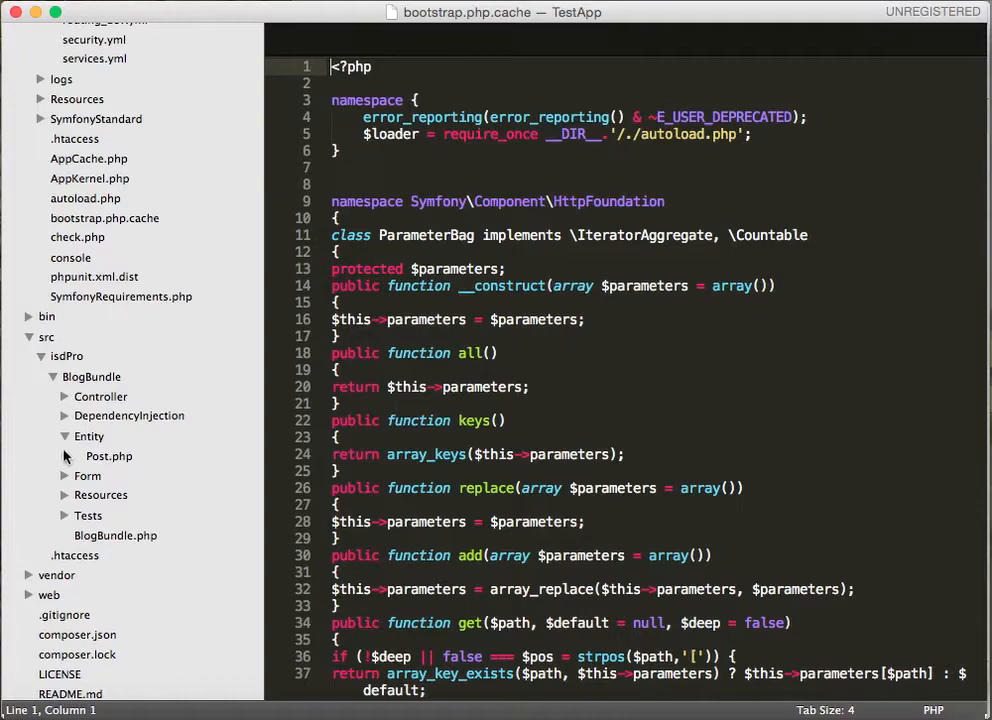
# Open the generated PostController.php from the Controller folder and scroll through it.
pyautogui.click(100, 396)
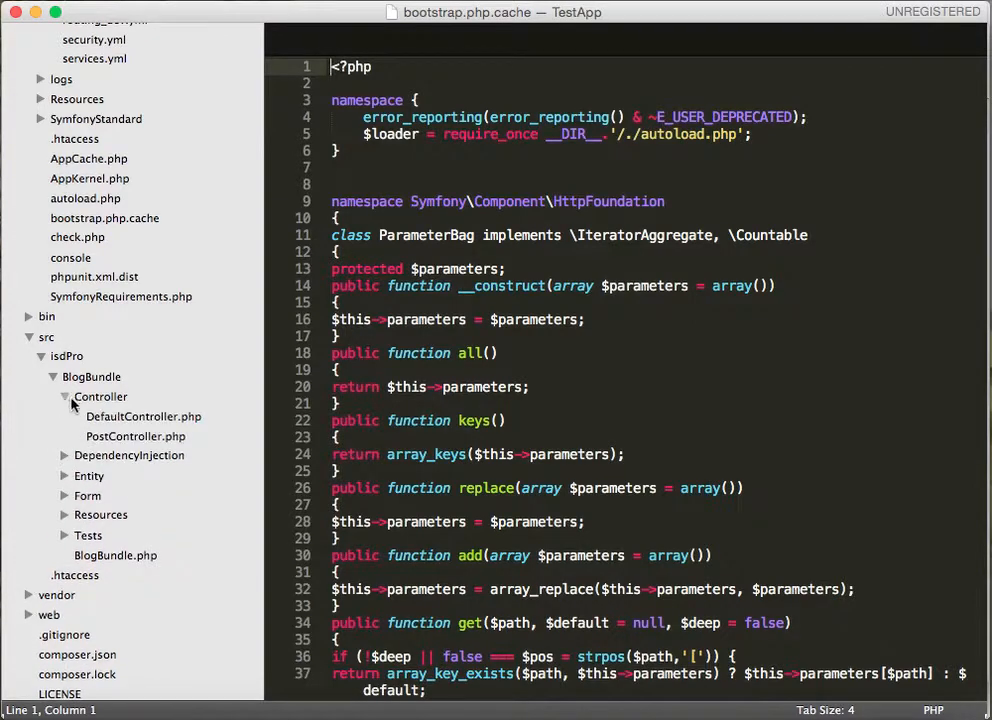
pyautogui.click(136, 436)
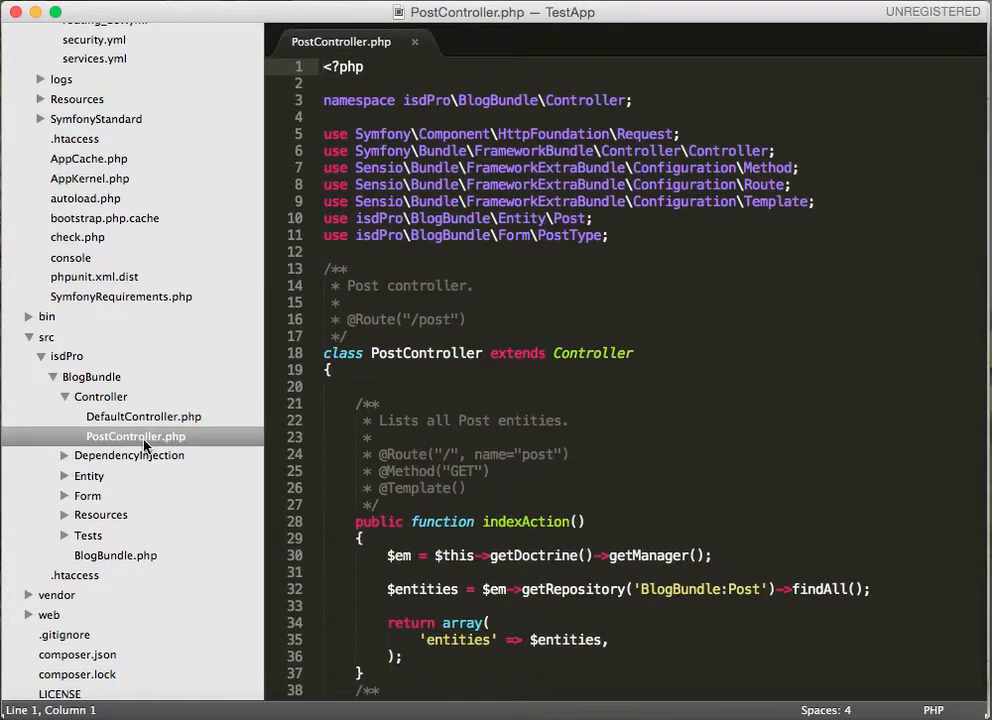
pyautogui.scroll(-3)
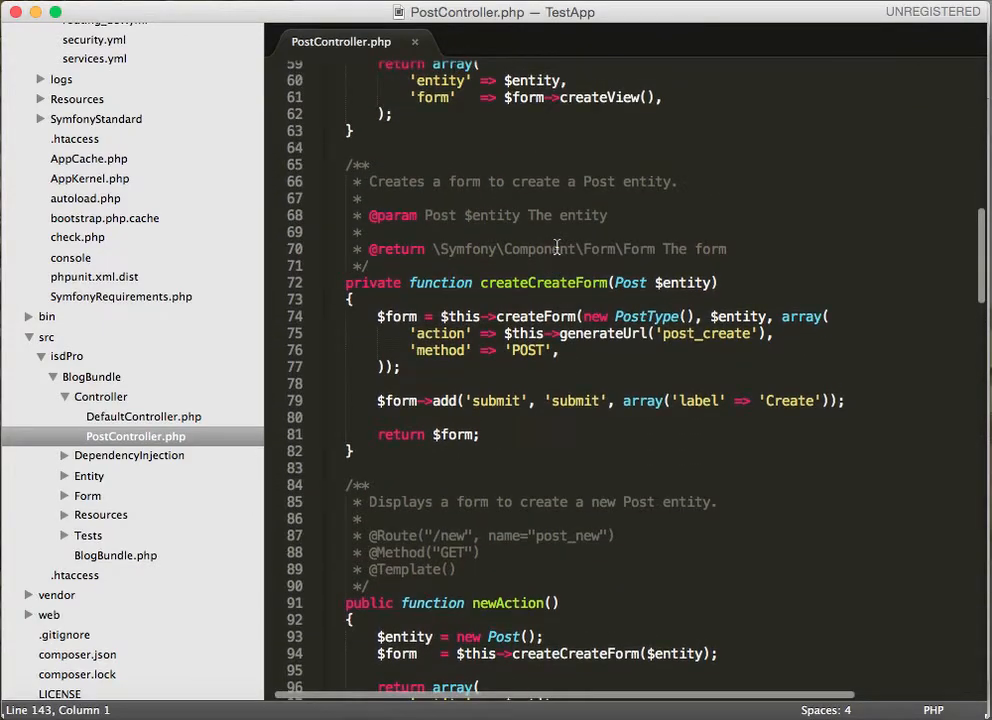
pyautogui.scroll(-3)
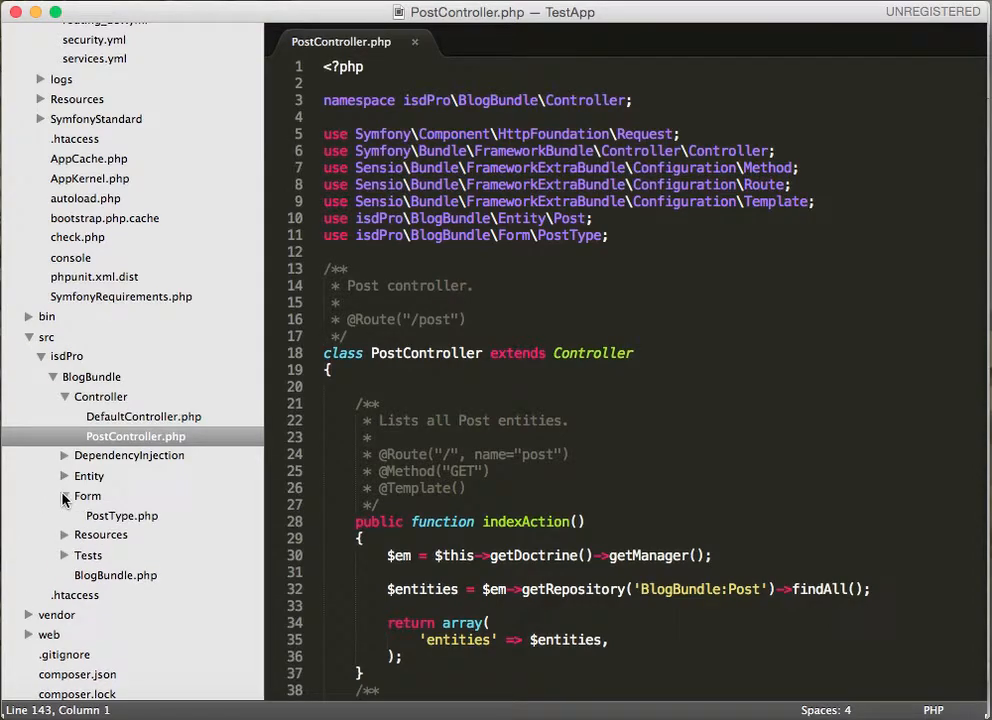
pyautogui.moveTo(122, 516)
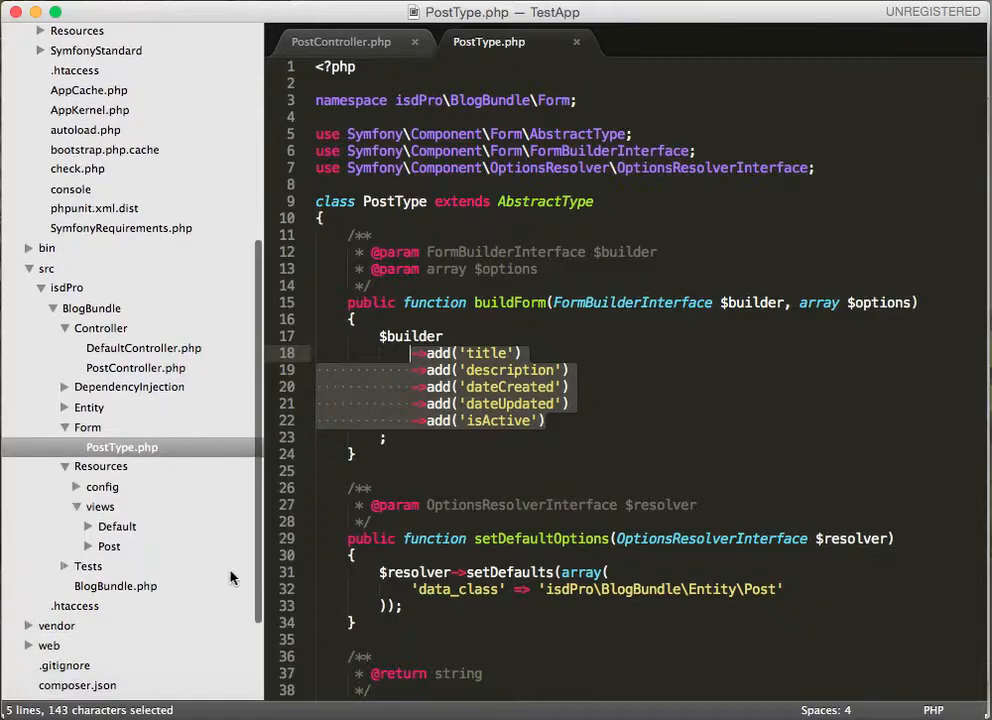
# Reveal the Post view templates and review the PostType form fields.
pyautogui.click(108, 546)
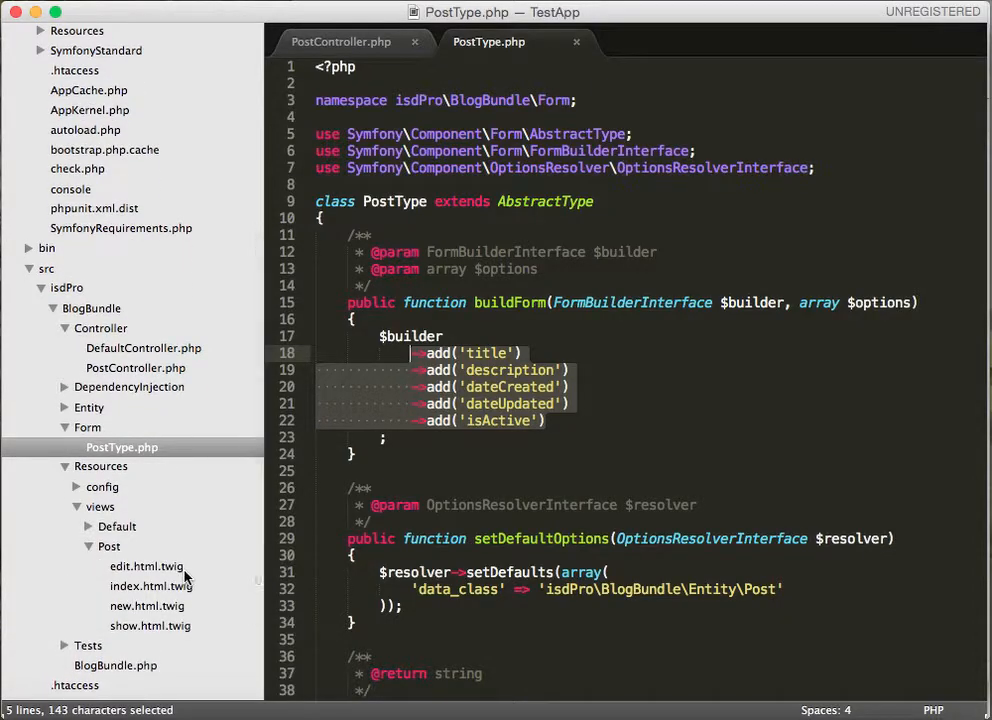
pyautogui.moveTo(134, 568)
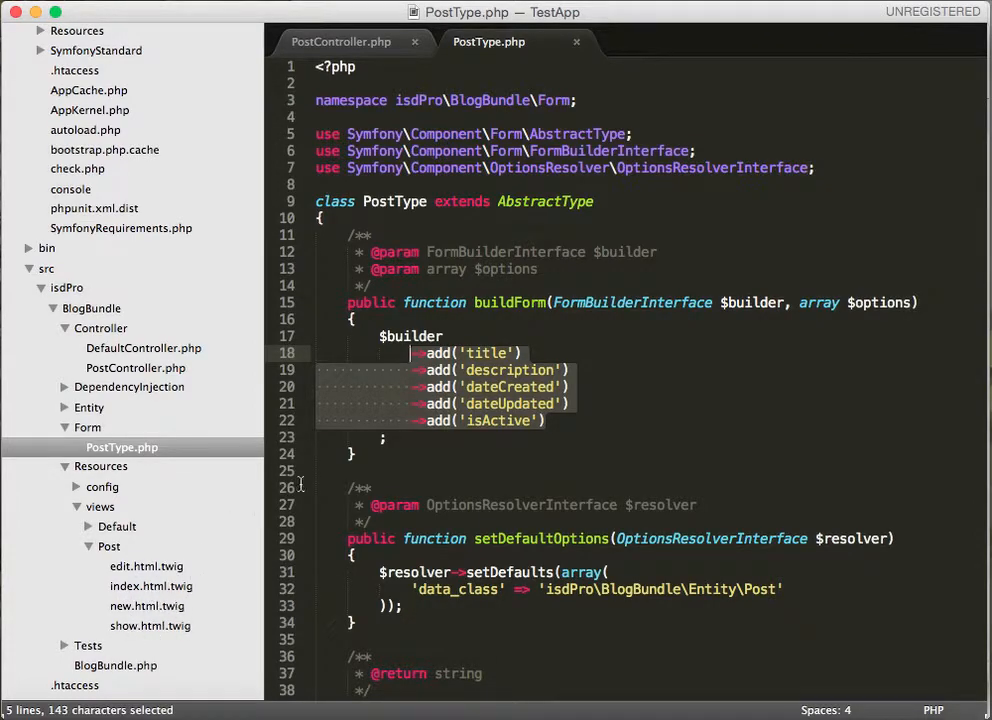
pyautogui.click(500, 386)
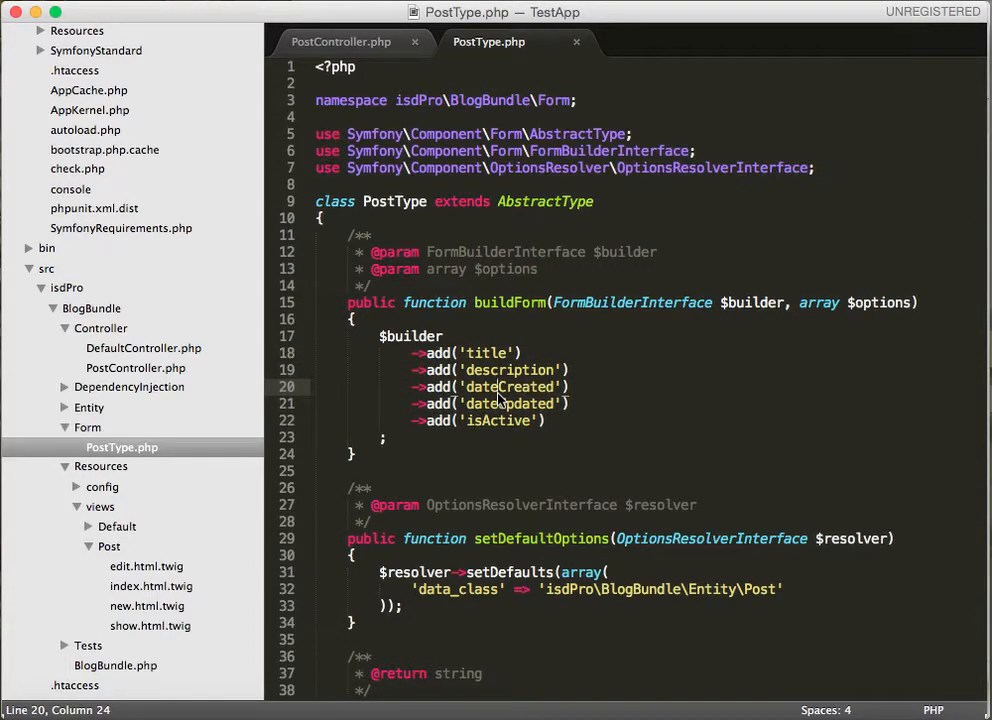
pyautogui.press('F3')
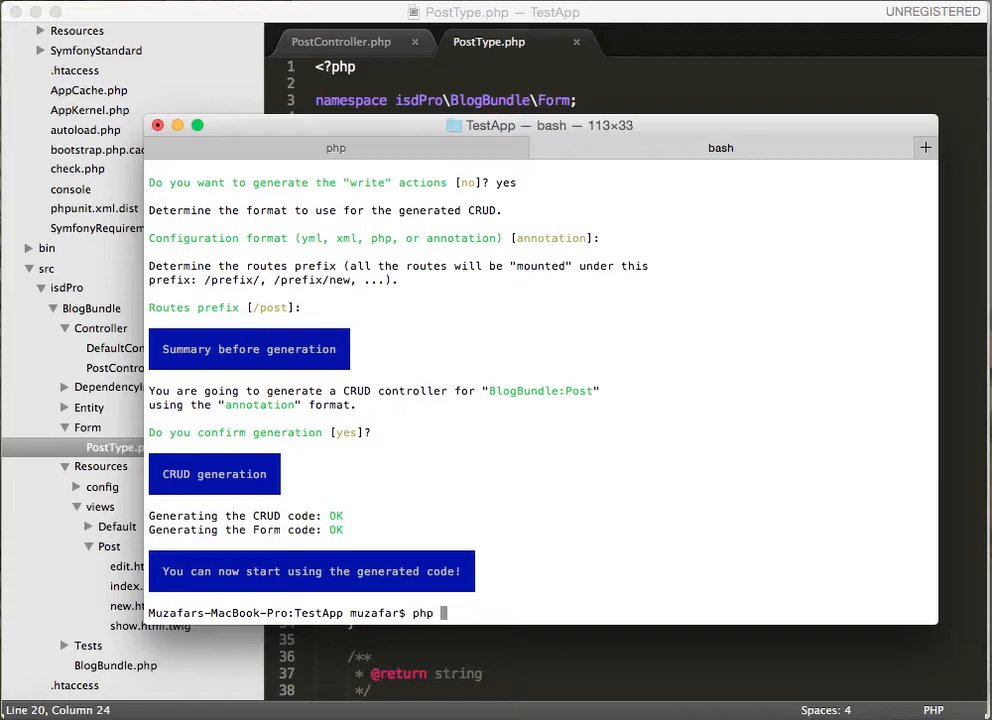
# Run php app/console doctrine:schema:update --force to create the posts table.
pyautogui.write('app/console')
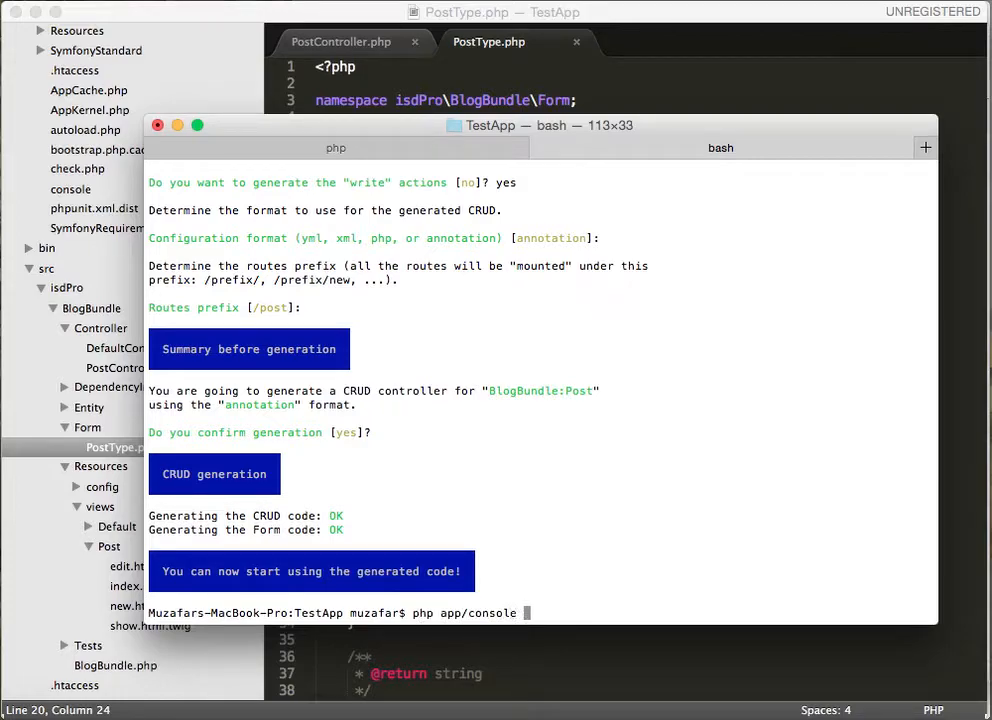
pyautogui.write('doctr')
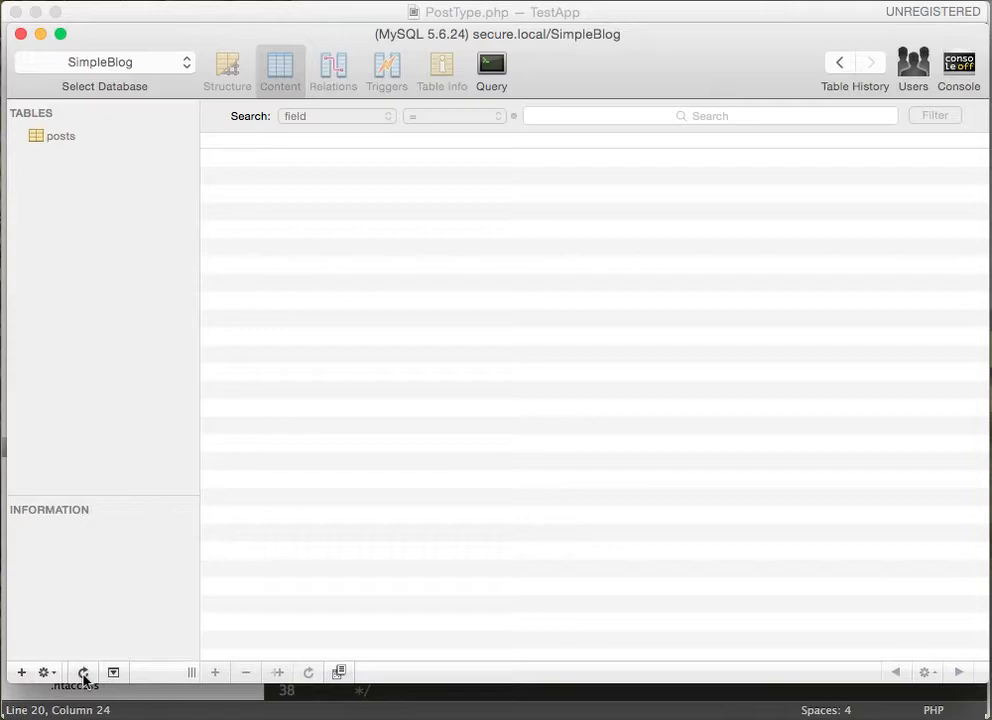
# Refresh the SimpleBlog tables list so the new posts table appears.
pyautogui.click(60, 136)
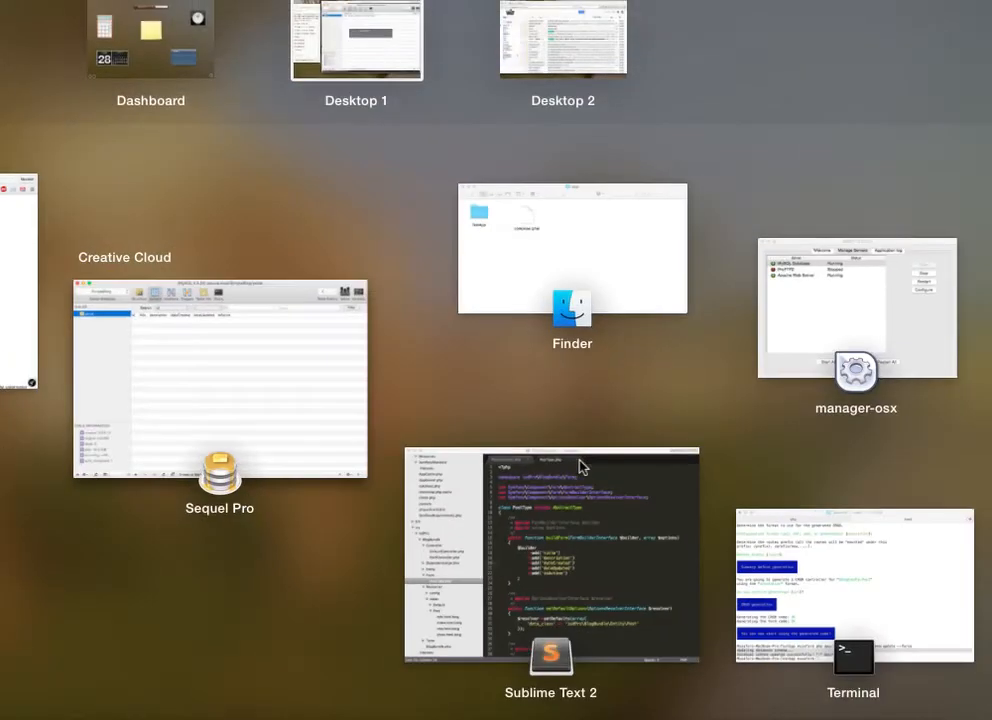
pyautogui.moveTo(396, 480)
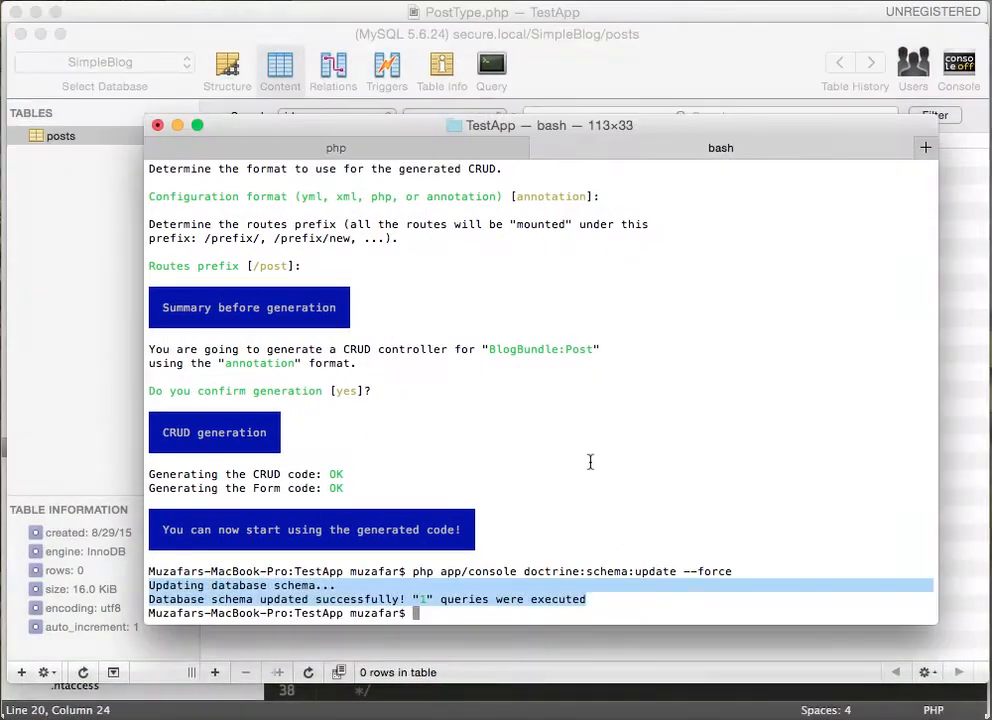
# Run php app/console debug:router and select the /post/ route path in the output.
pyautogui.write('php')
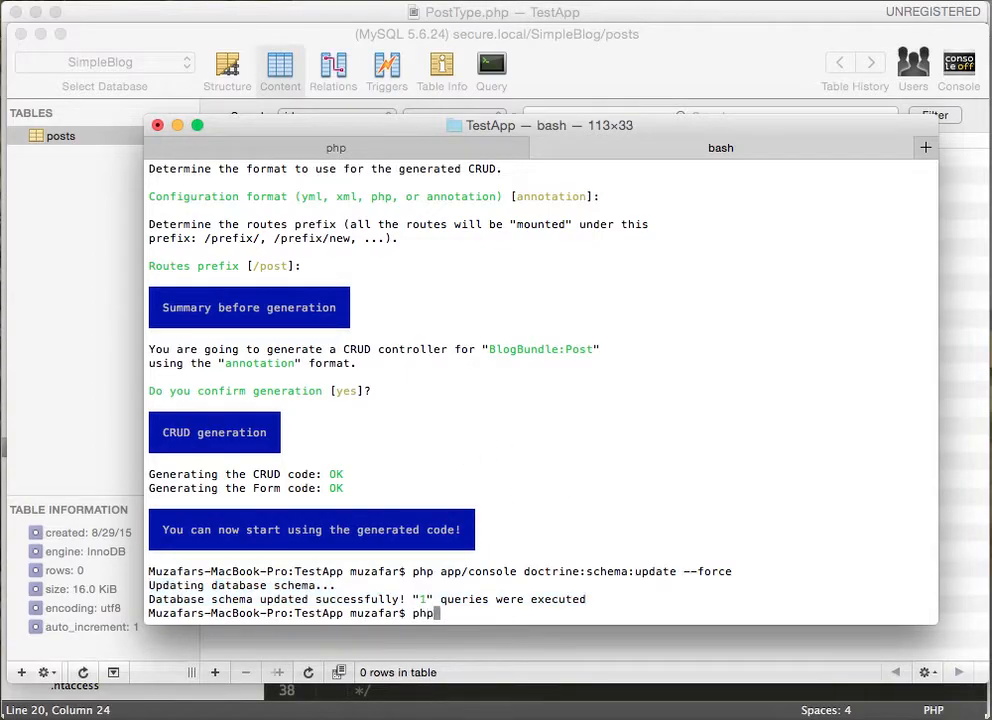
pyautogui.write('app/console')
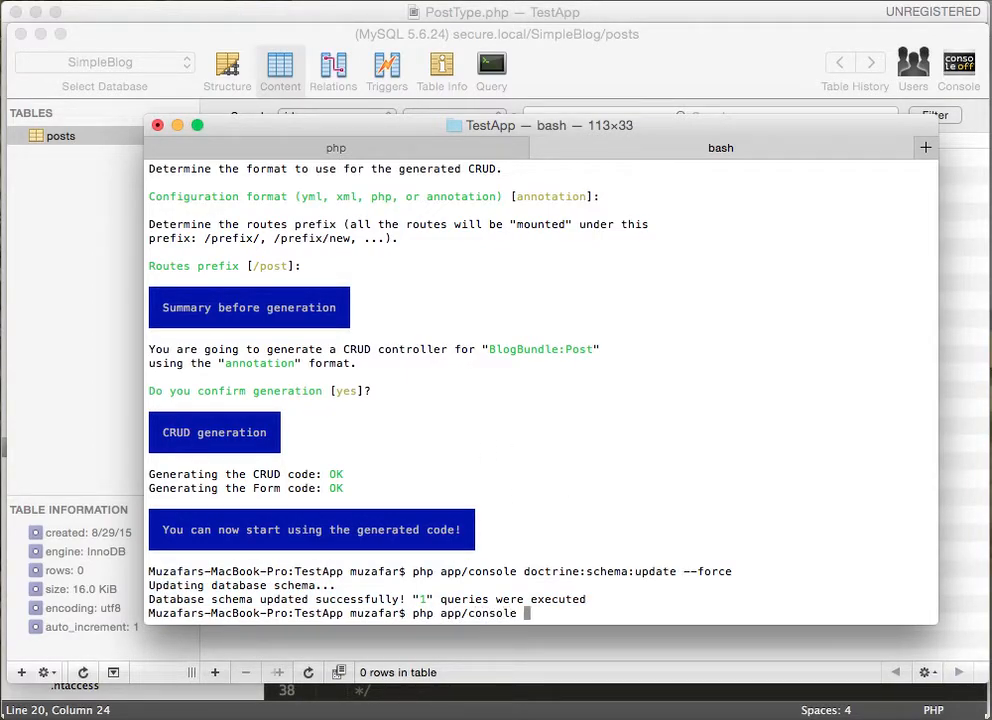
pyautogui.write('debug:')
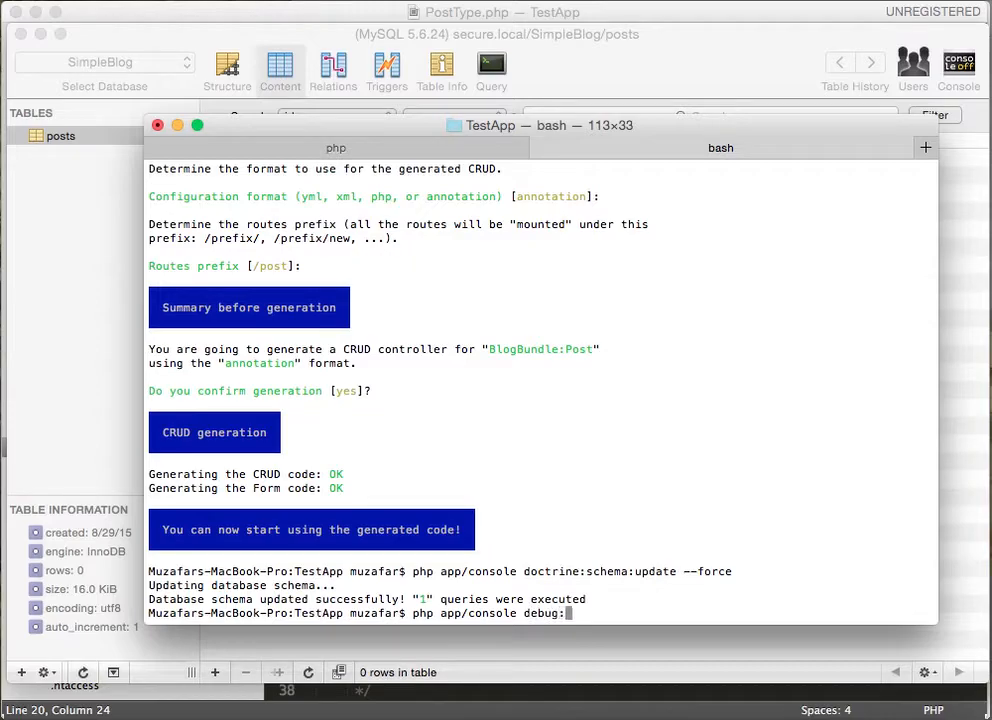
pyautogui.write('router')
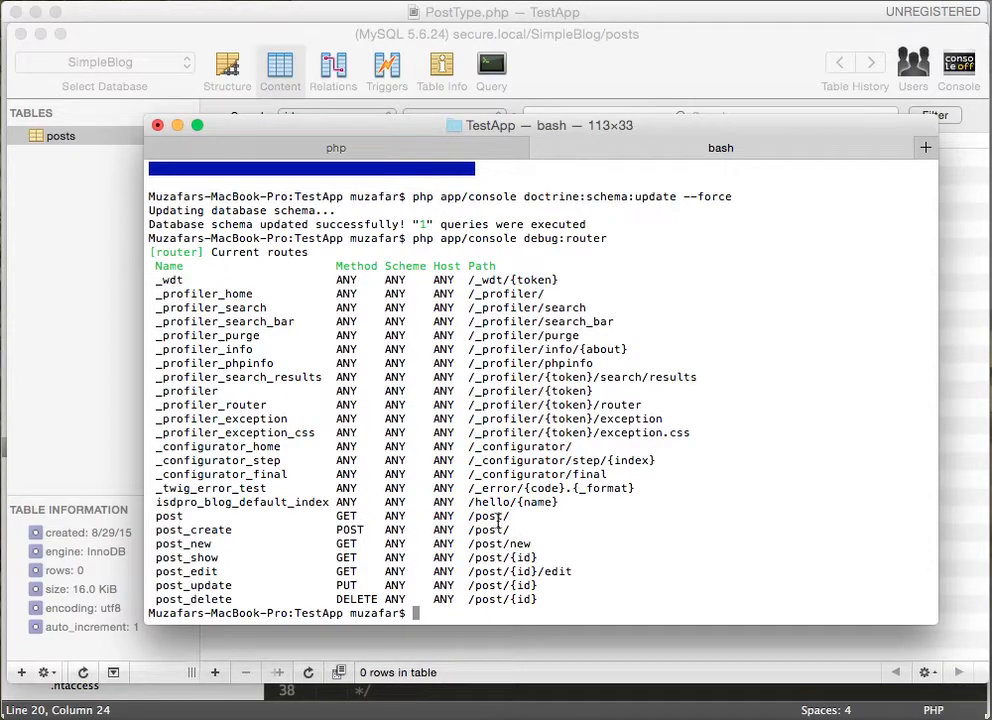
pyautogui.doubleClick(484, 516)
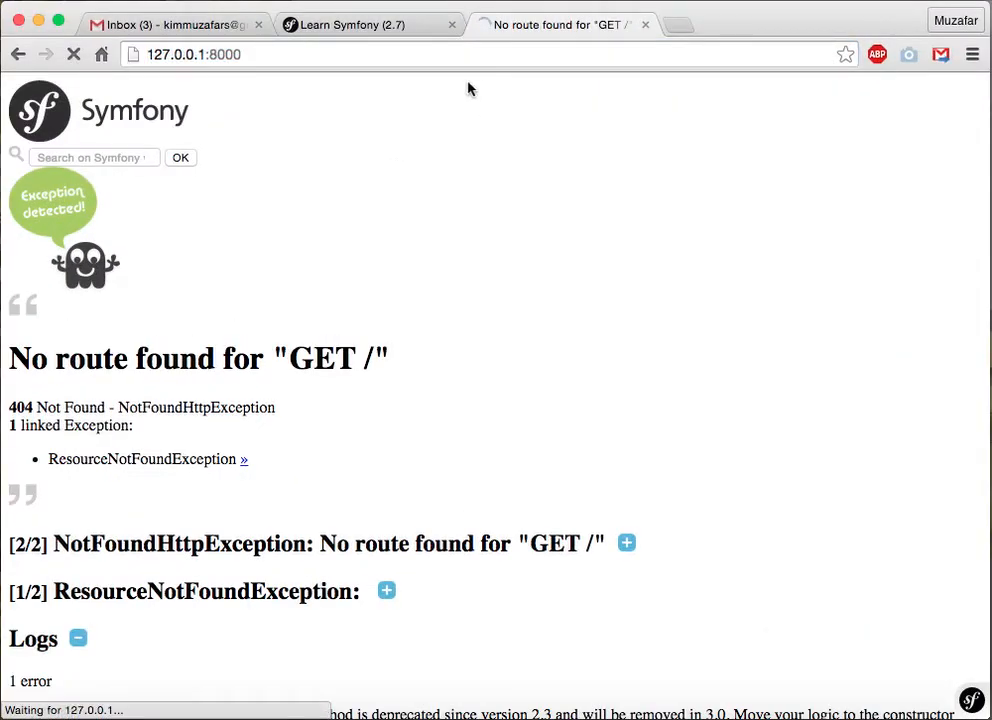
# Navigate Chrome to 127.0.0.1:8000/post/ to show the empty Post list page.
pyautogui.click(200, 56)
pyautogui.write('/')
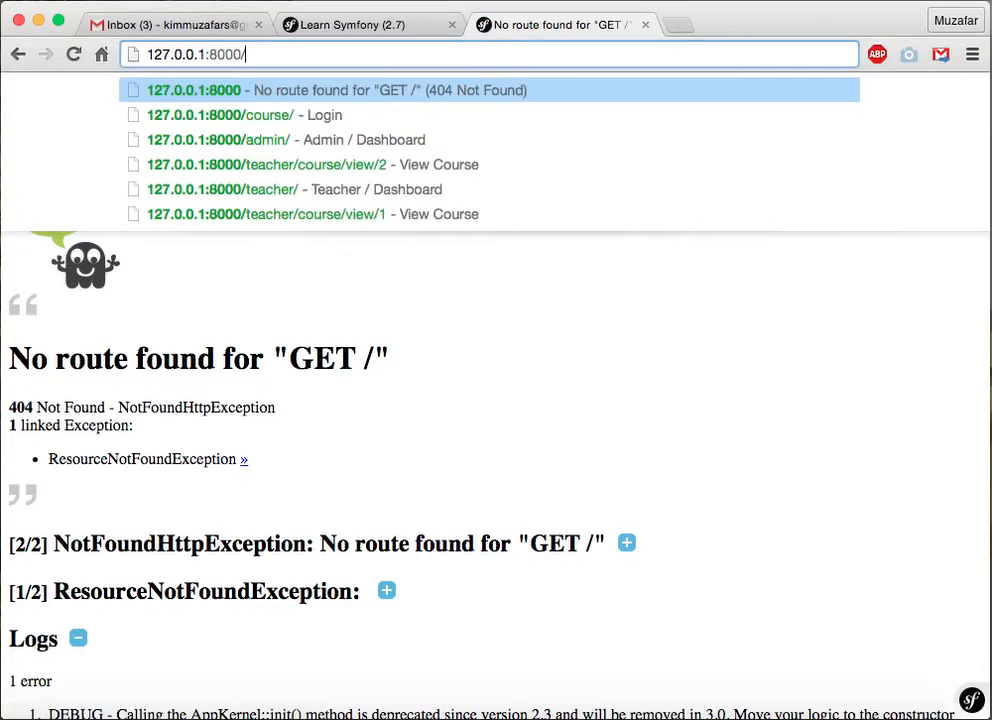
pyautogui.write('post/')
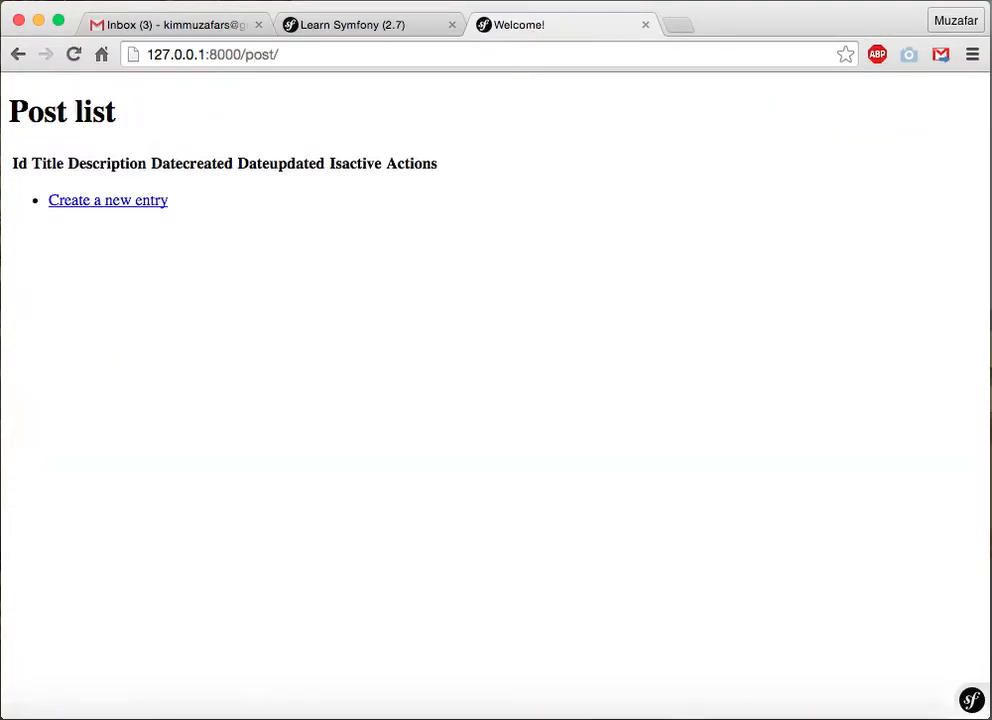
pyautogui.moveTo(332, 112)
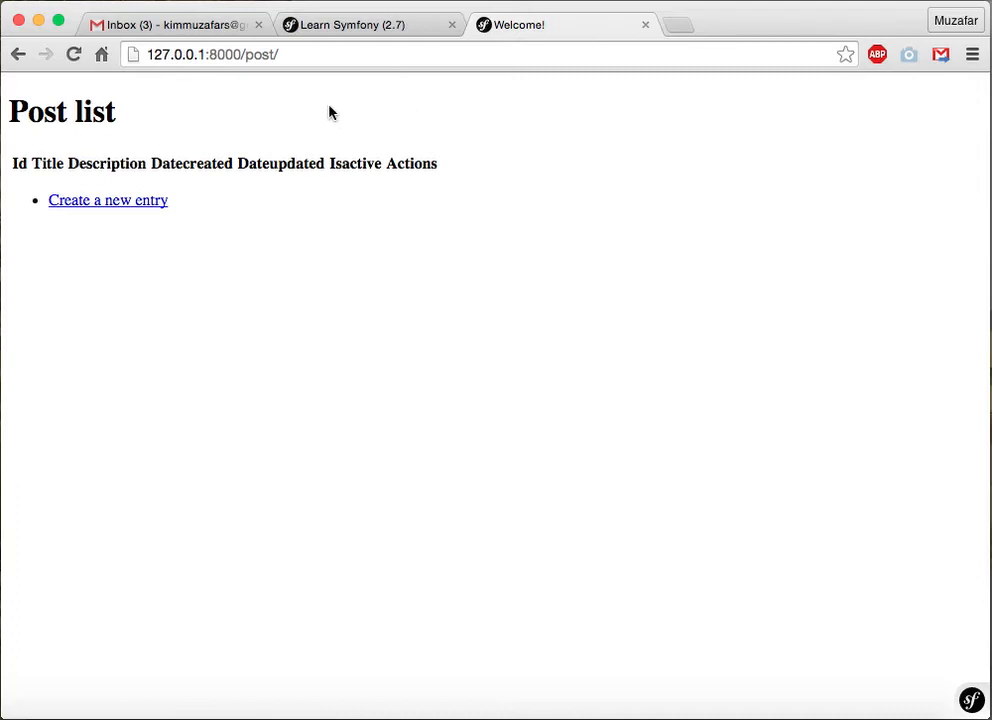
pyautogui.moveTo(120, 210)
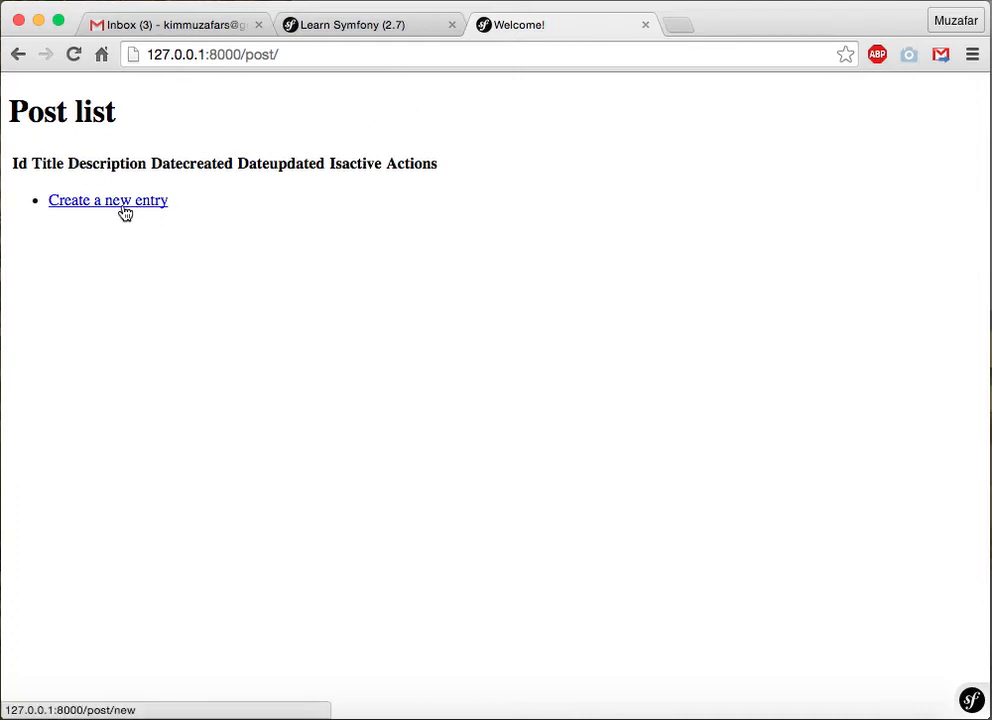